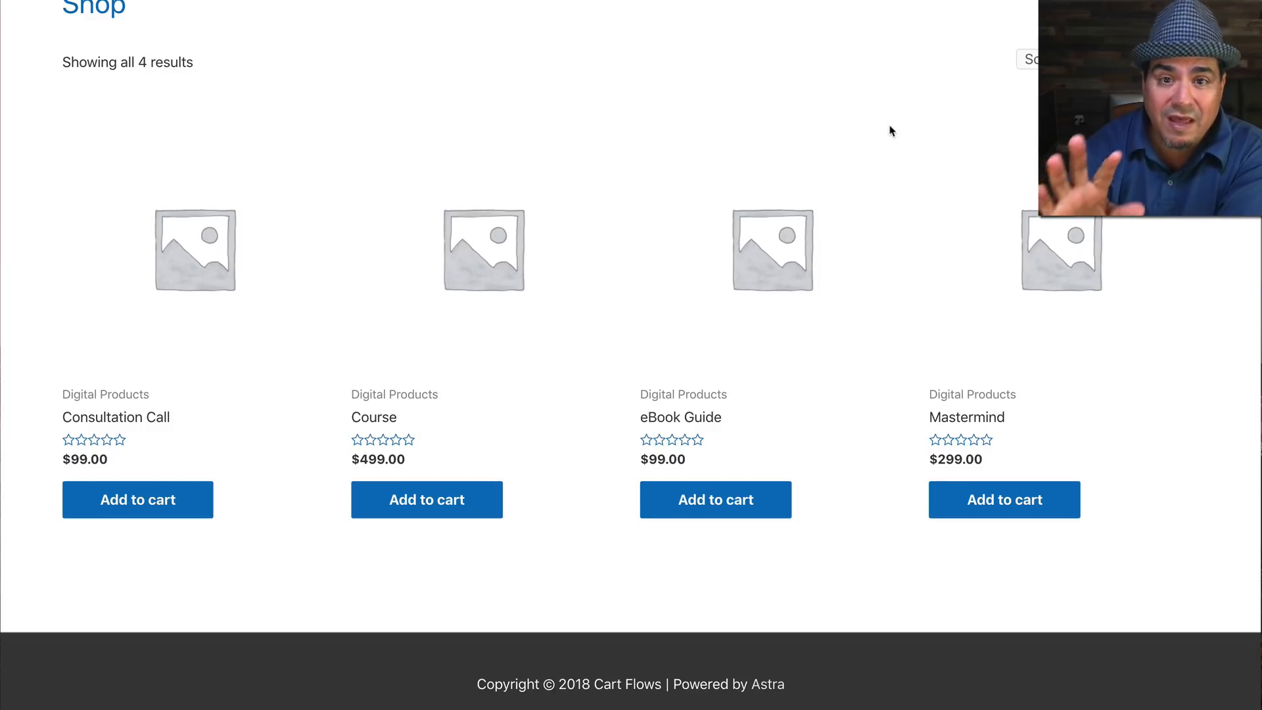
pyautogui.moveTo(341, 380)
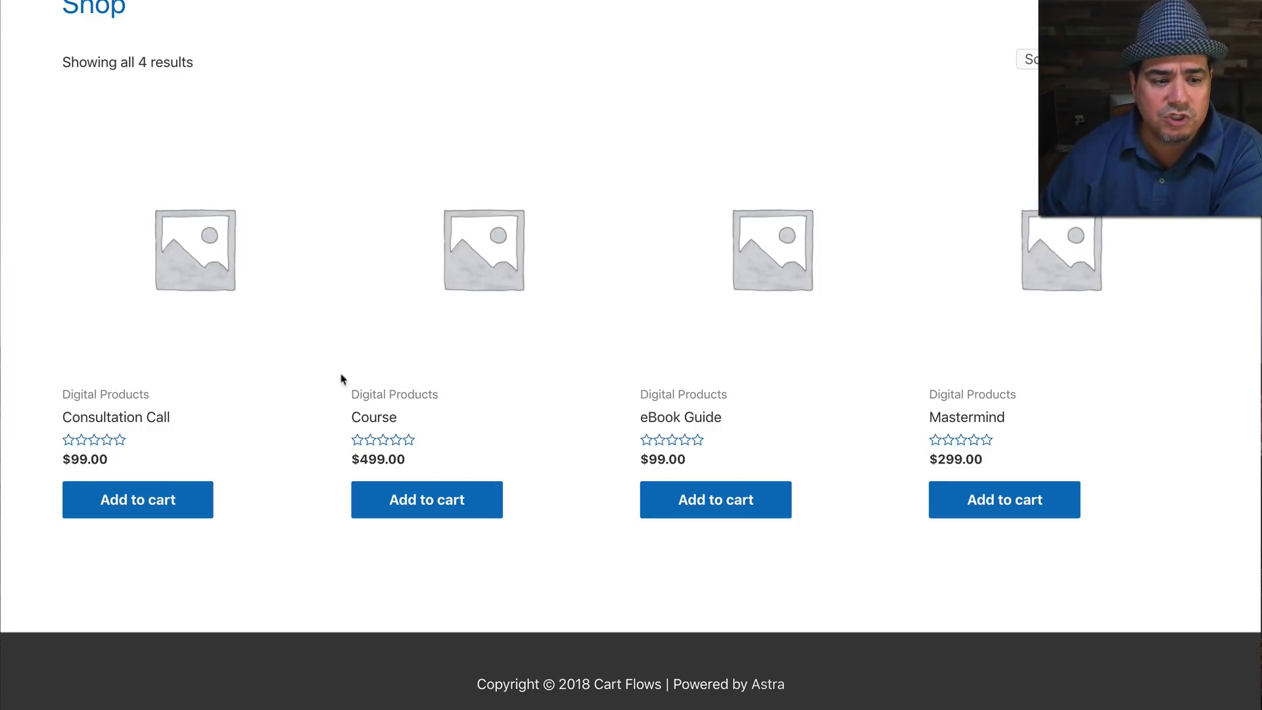
pyautogui.moveTo(1133, 362)
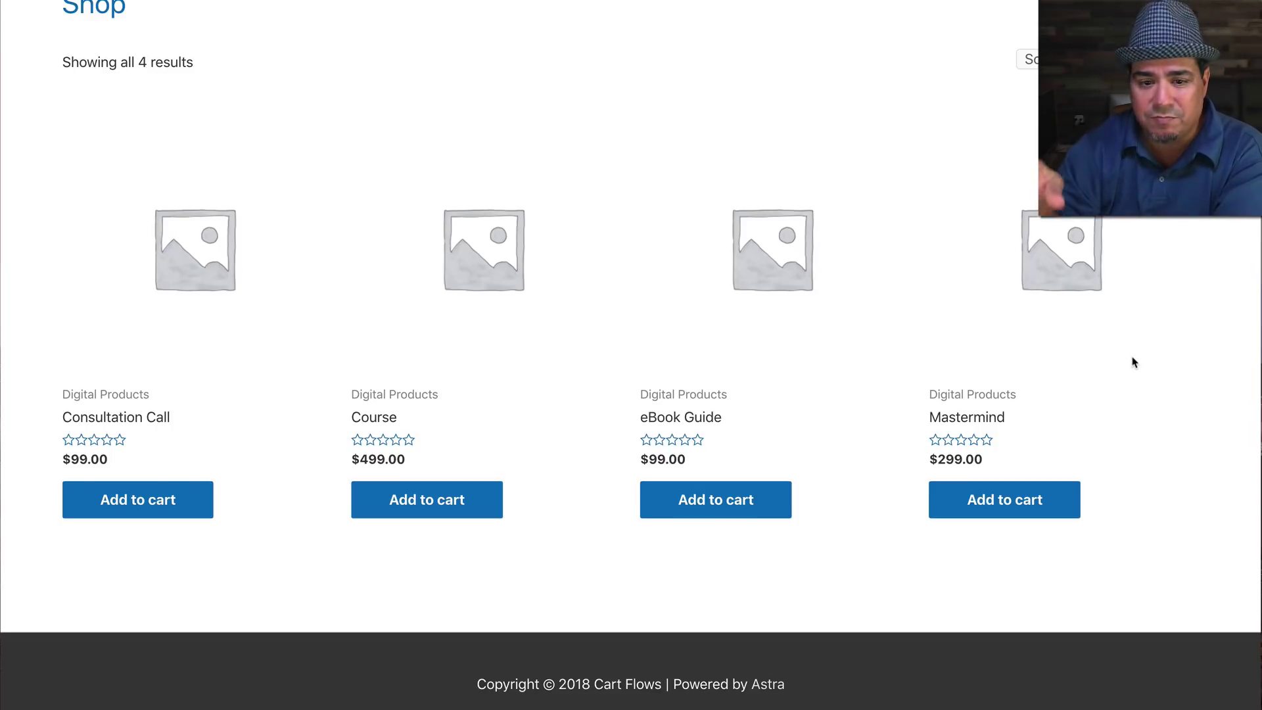
pyautogui.moveTo(799, 358)
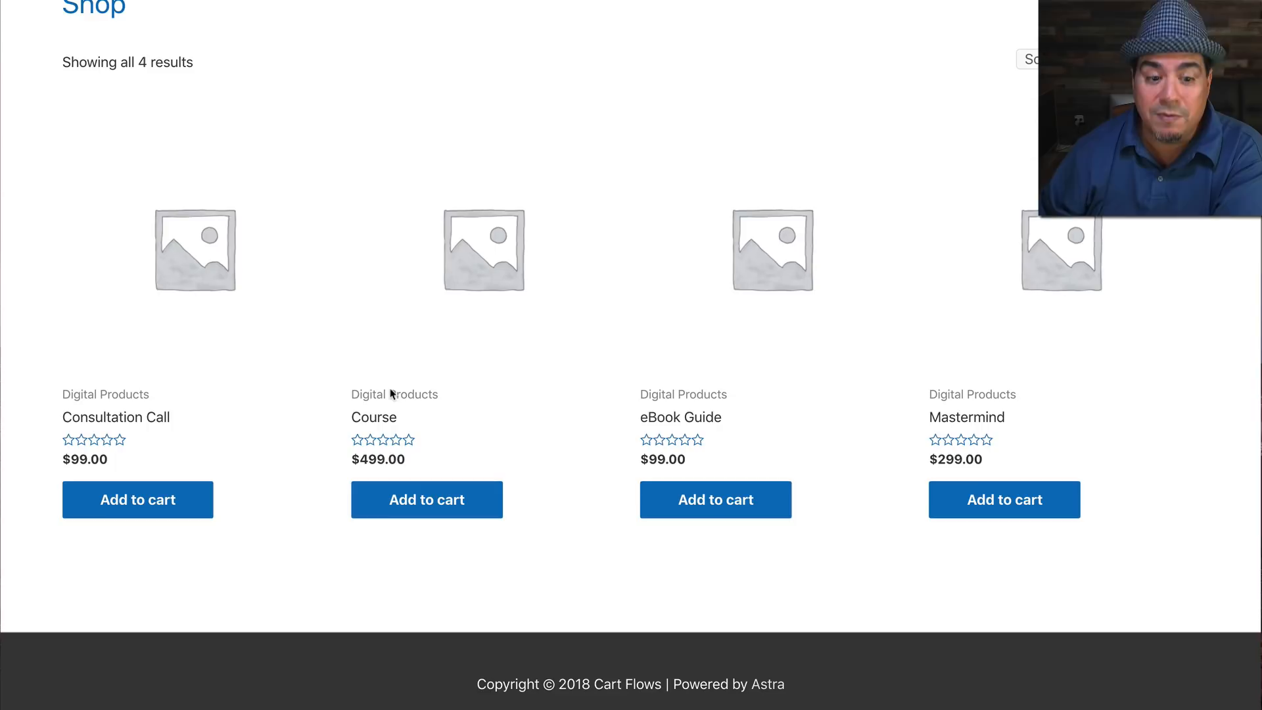
pyautogui.moveTo(724, 366)
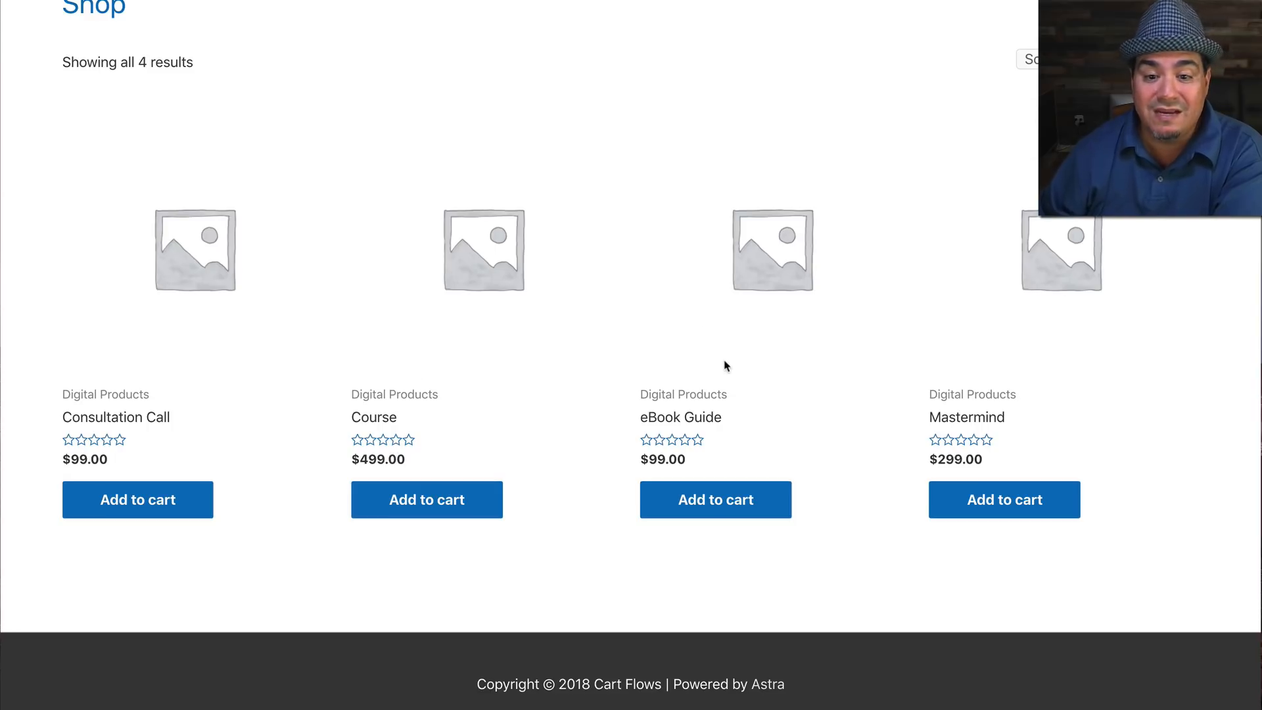
pyautogui.moveTo(735, 380)
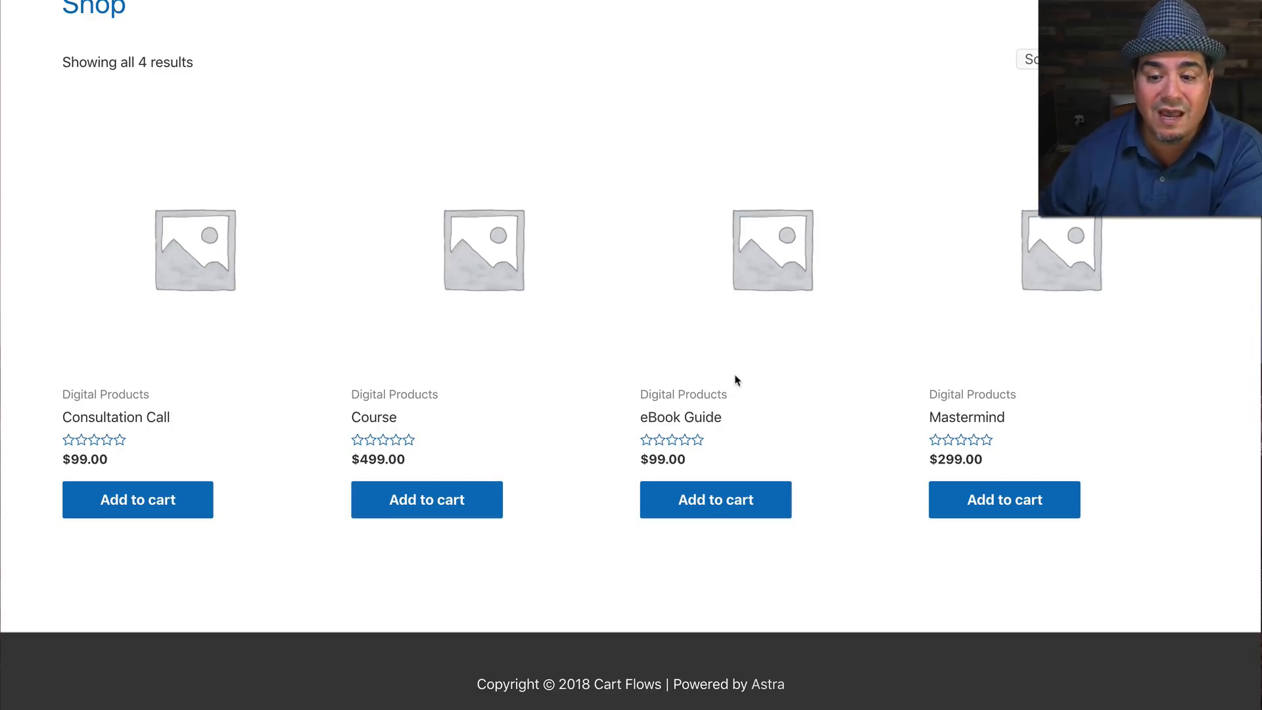
pyautogui.moveTo(985, 340)
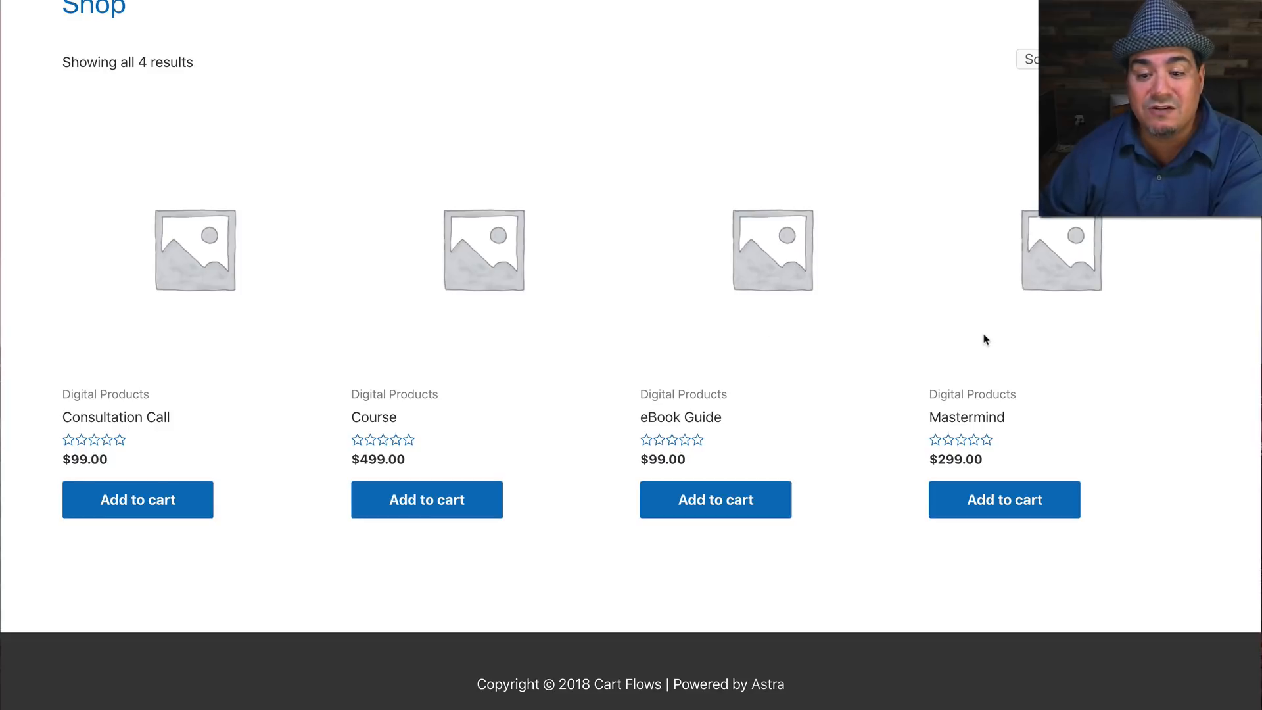
pyautogui.moveTo(227, 385)
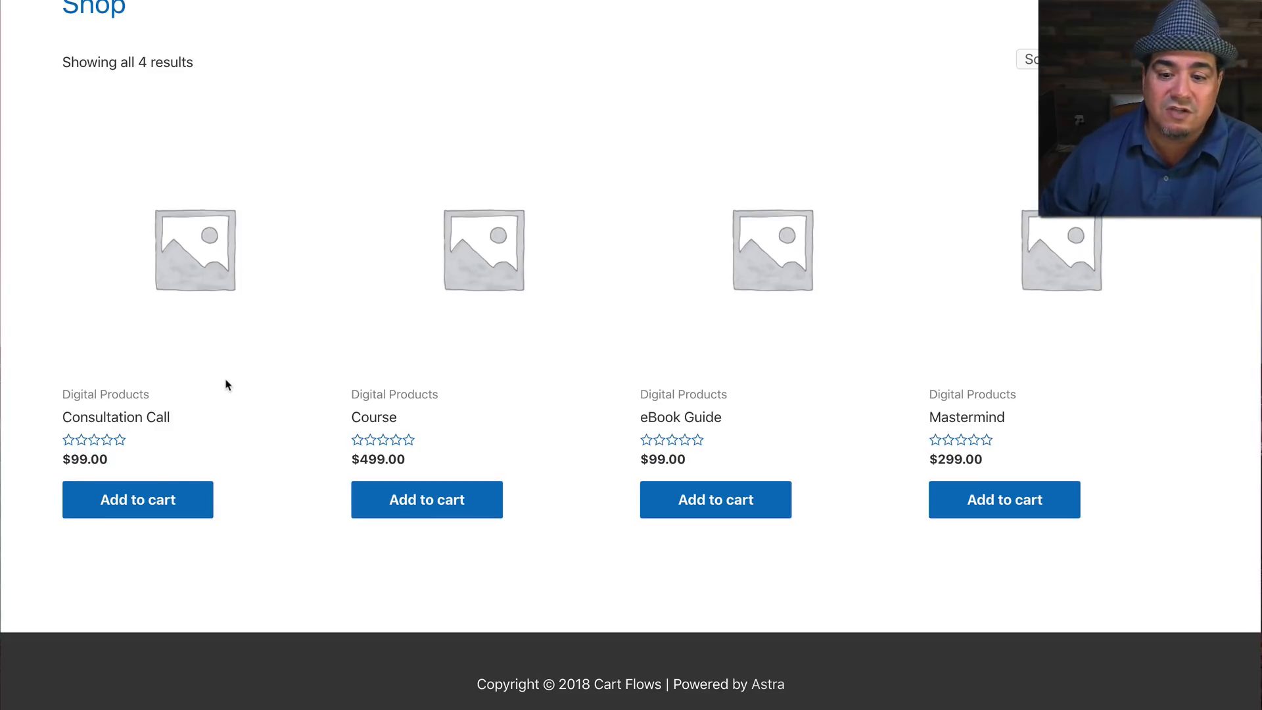
pyautogui.moveTo(422, 440)
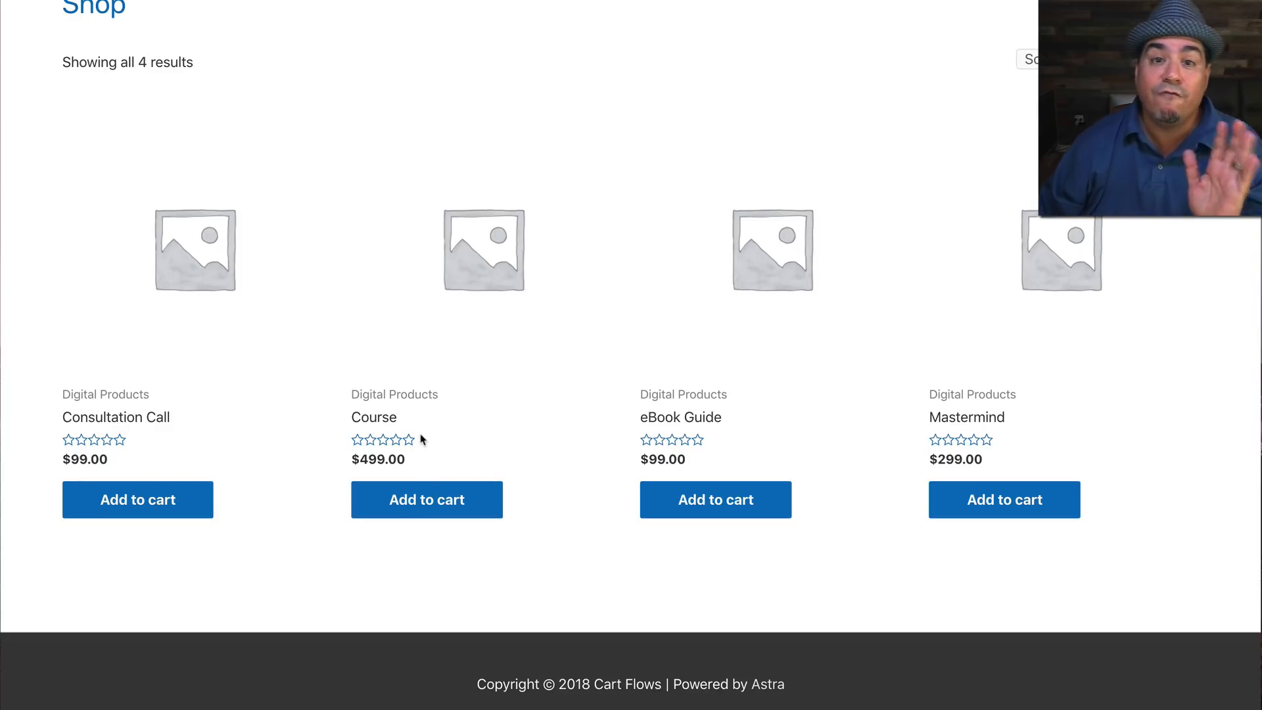
pyautogui.moveTo(640, 458)
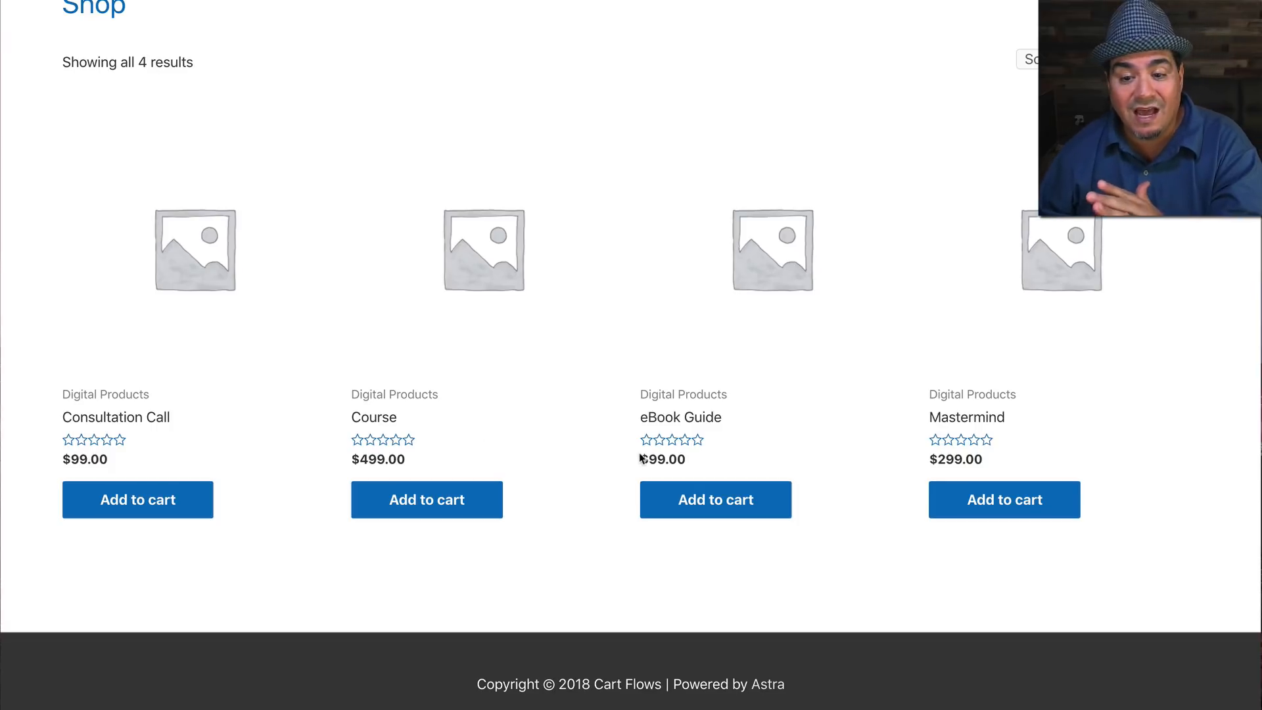
pyautogui.moveTo(103, 454)
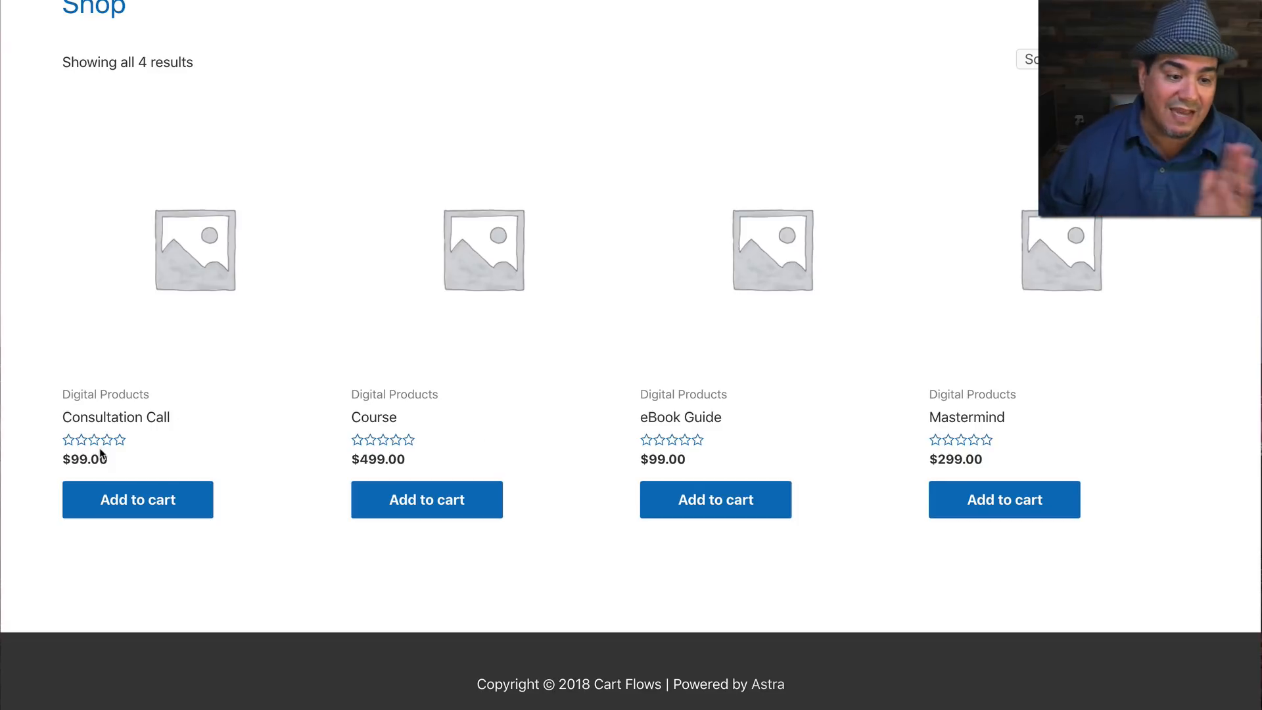
pyautogui.moveTo(291, 347)
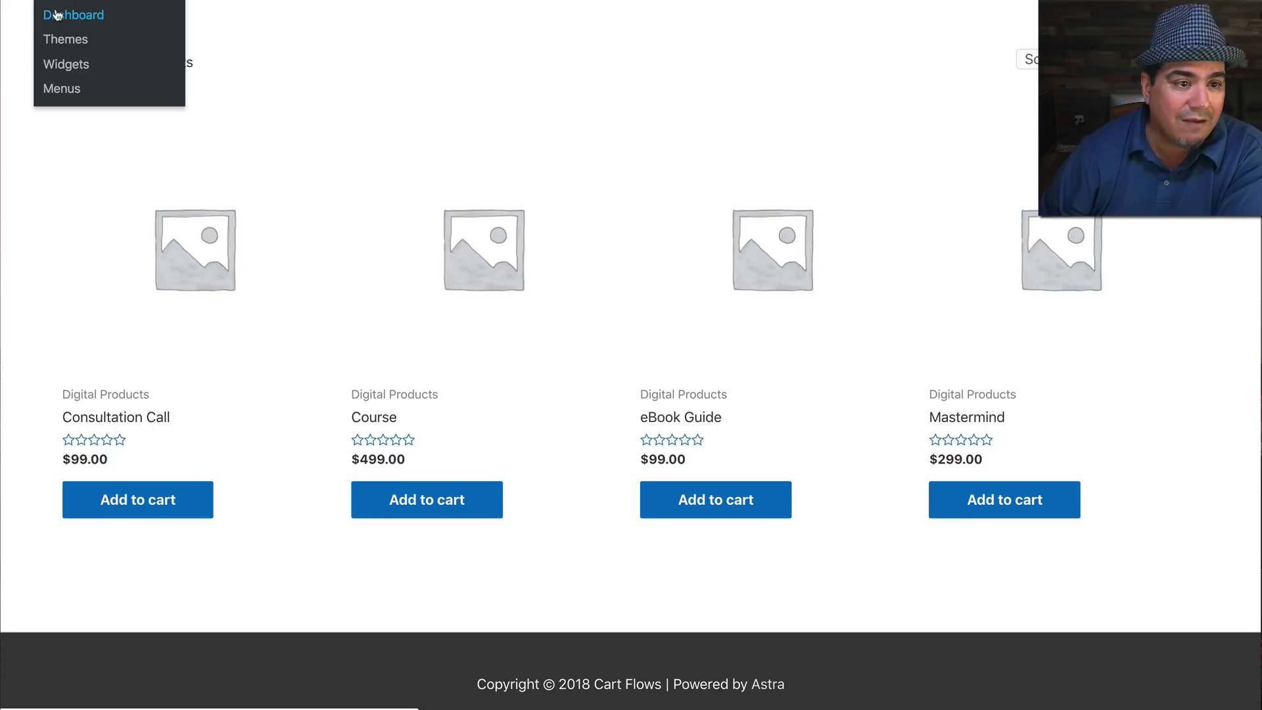
# Go from the storefront to Installed Plugins and browse the ten active plugins.
pyautogui.click(73, 14)
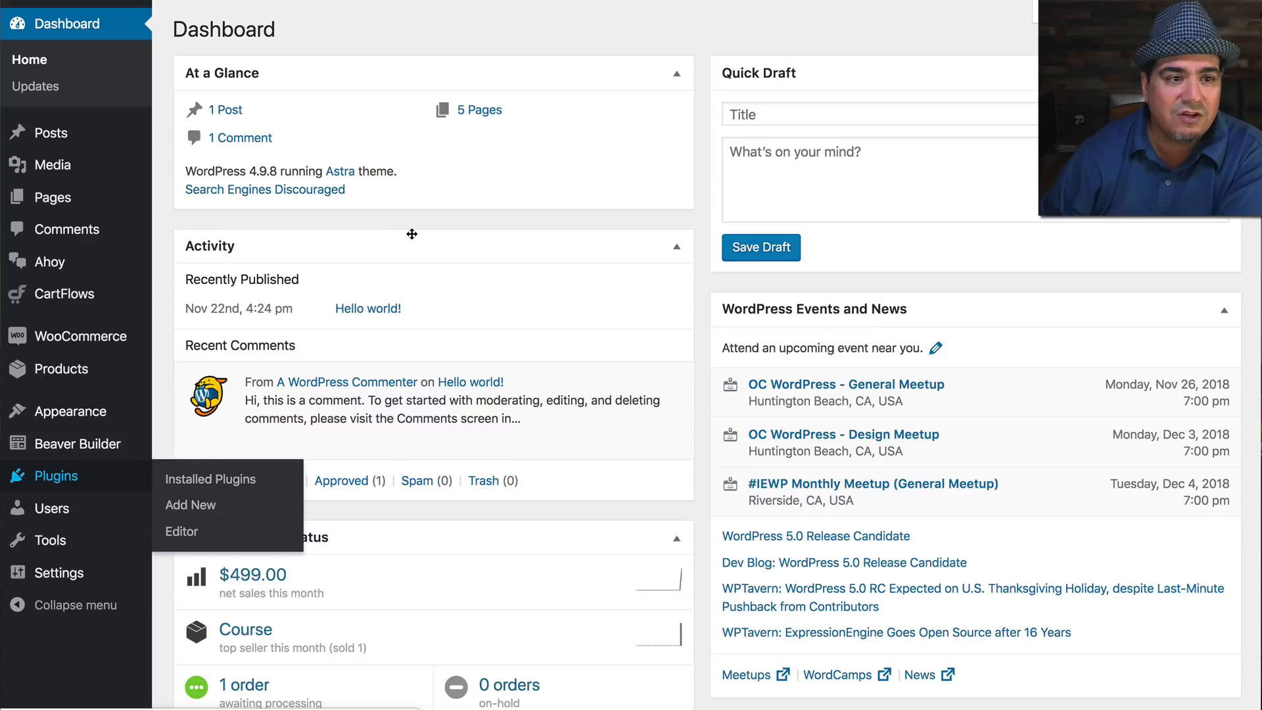
pyautogui.click(209, 479)
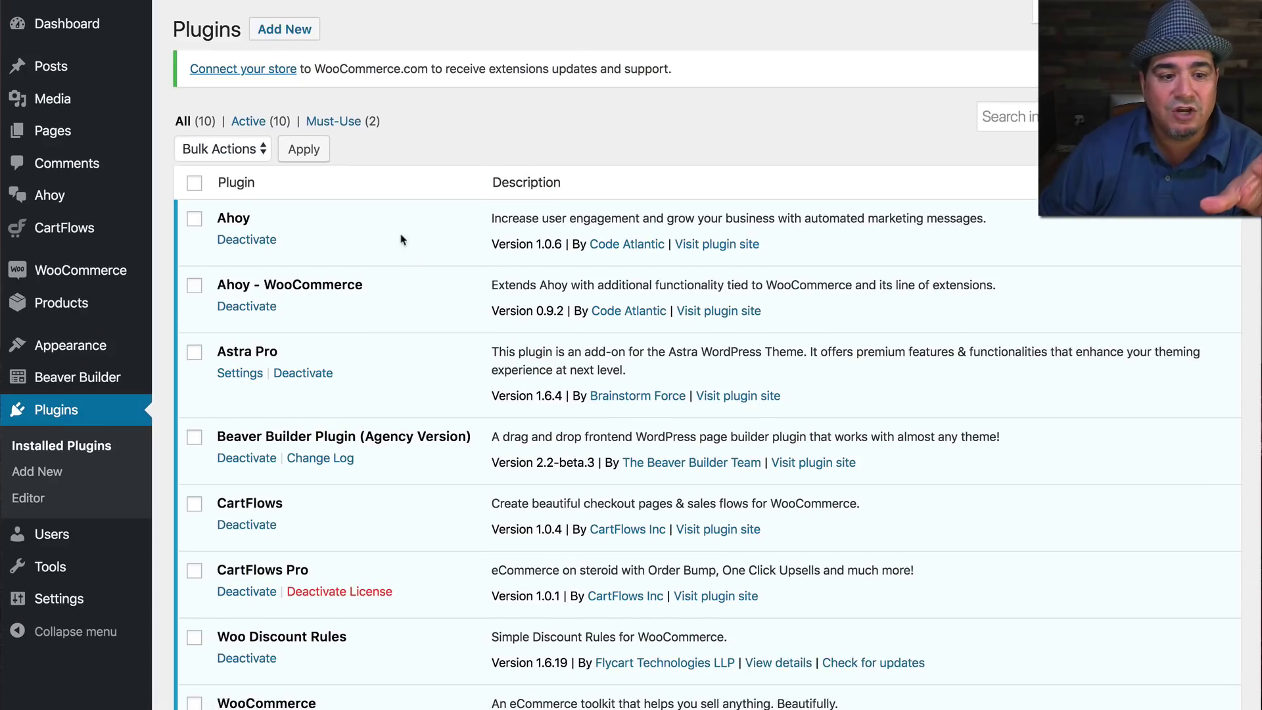
pyautogui.moveTo(328, 303)
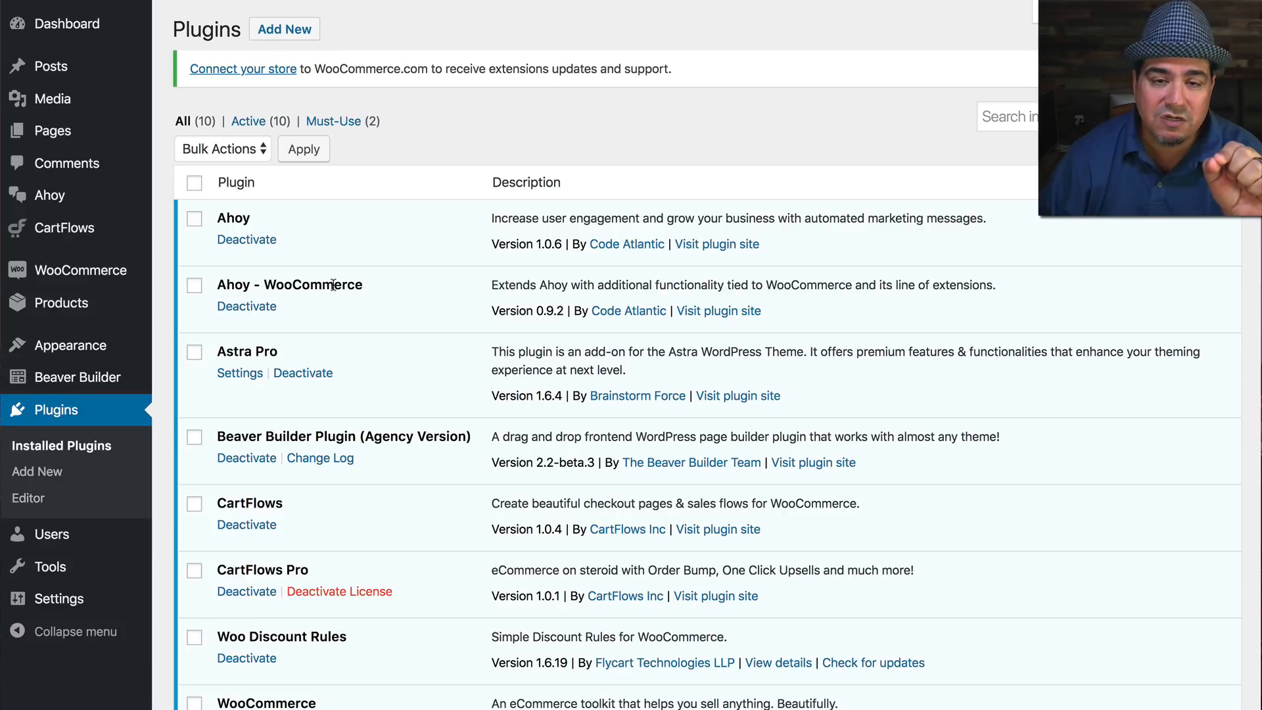
pyautogui.scroll(-3)
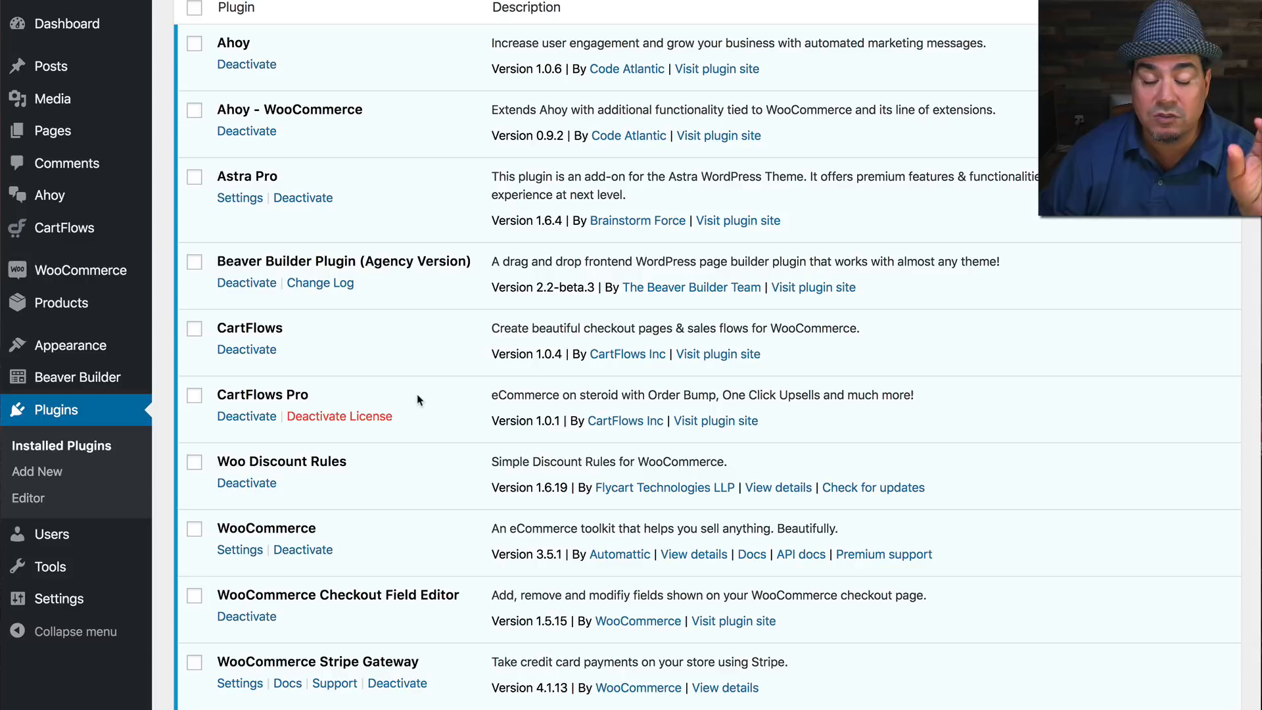
pyautogui.moveTo(395, 356)
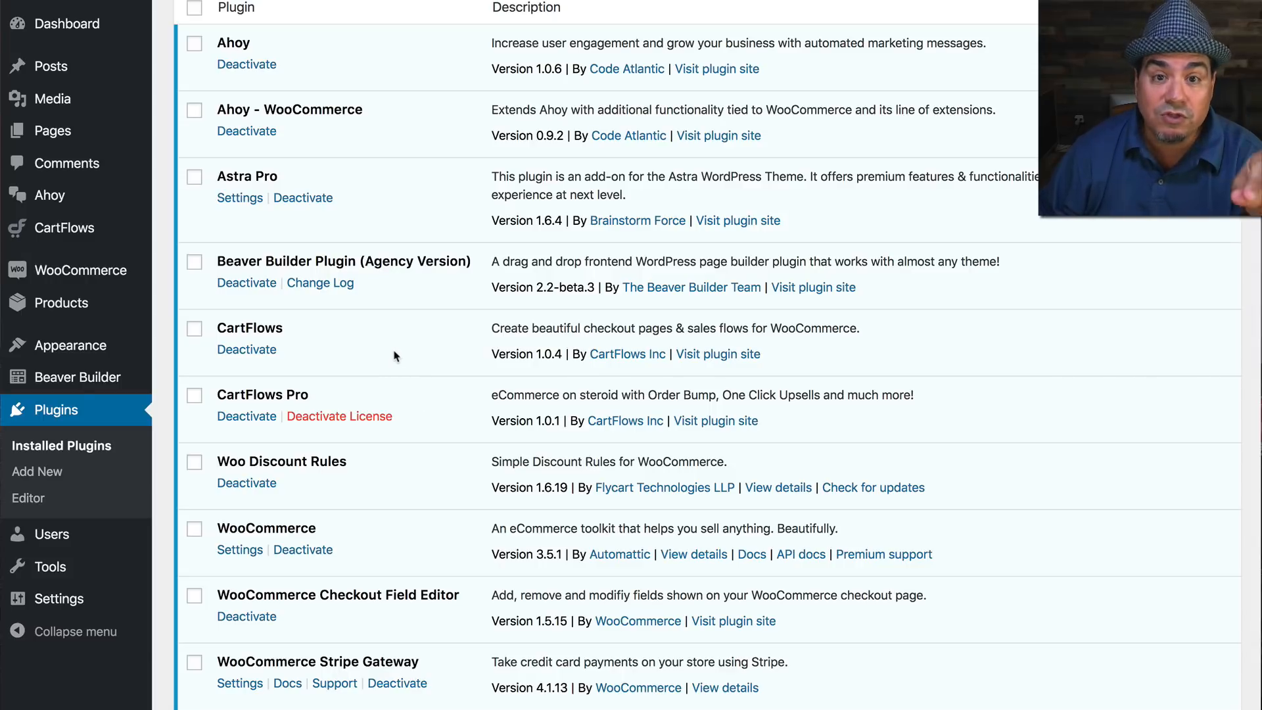
pyautogui.moveTo(359, 487)
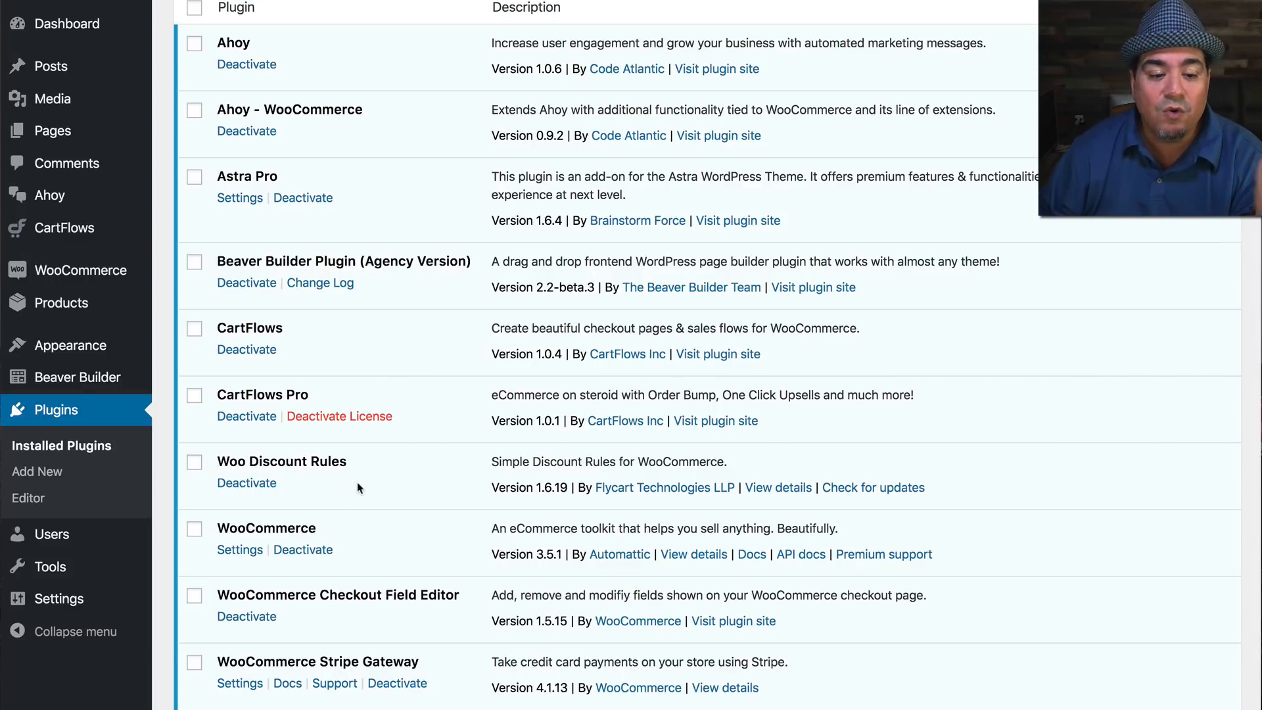
pyautogui.moveTo(362, 609)
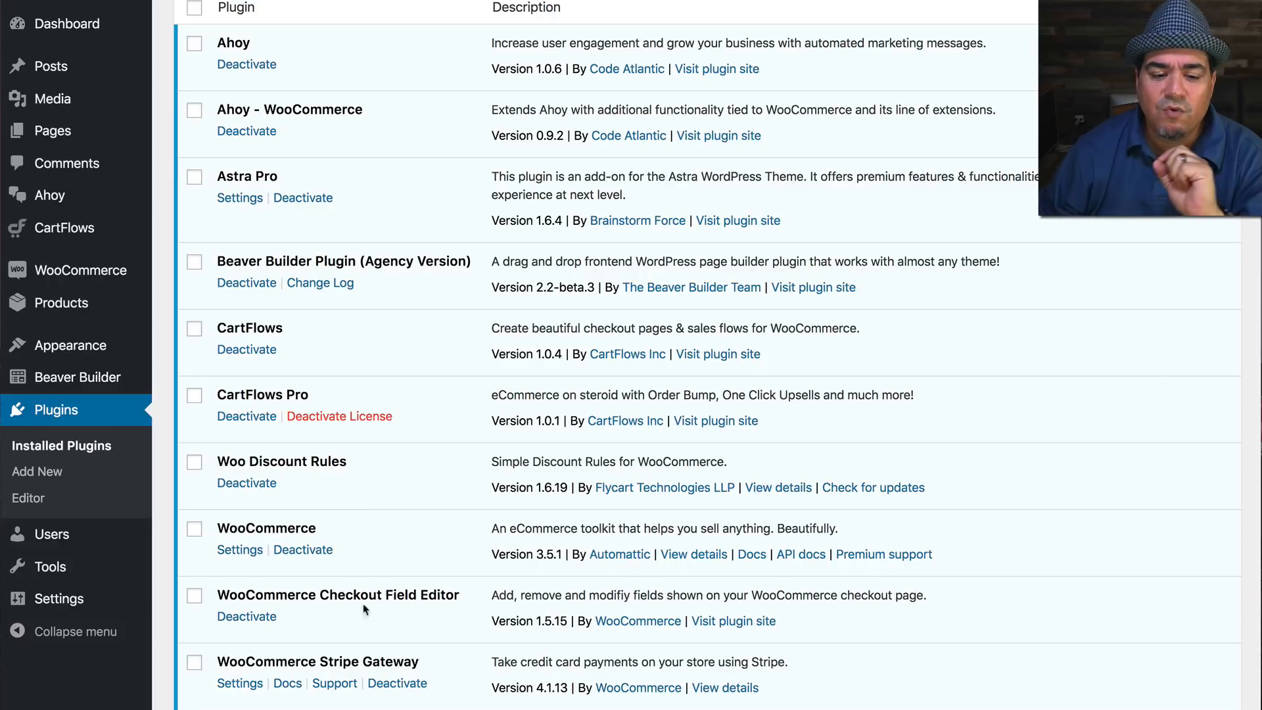
pyautogui.moveTo(402, 577)
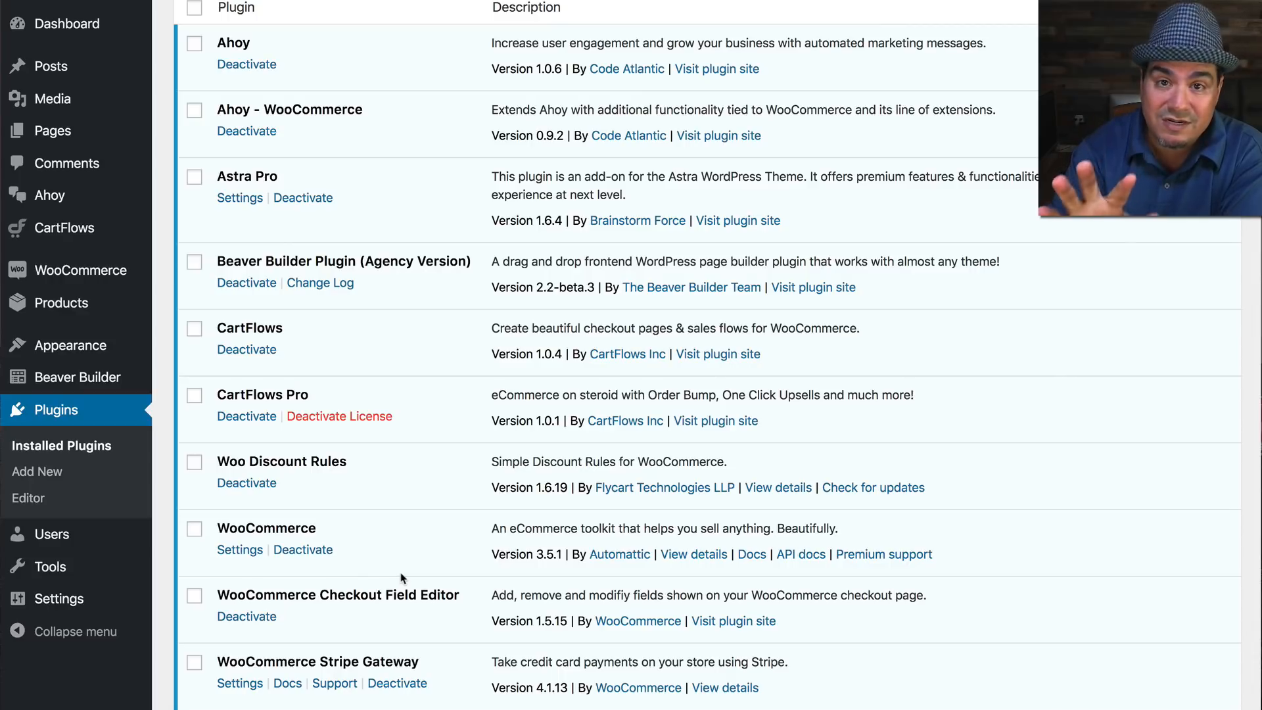
pyautogui.moveTo(175, 334)
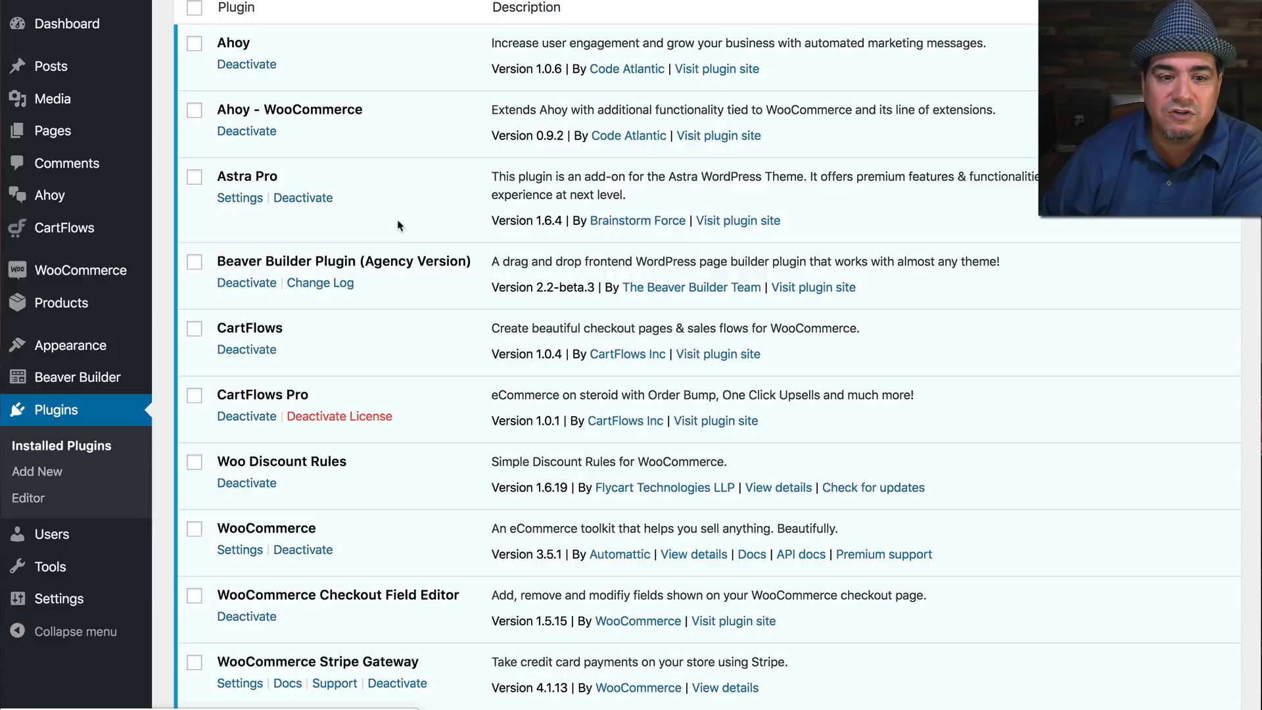
pyautogui.click(64, 227)
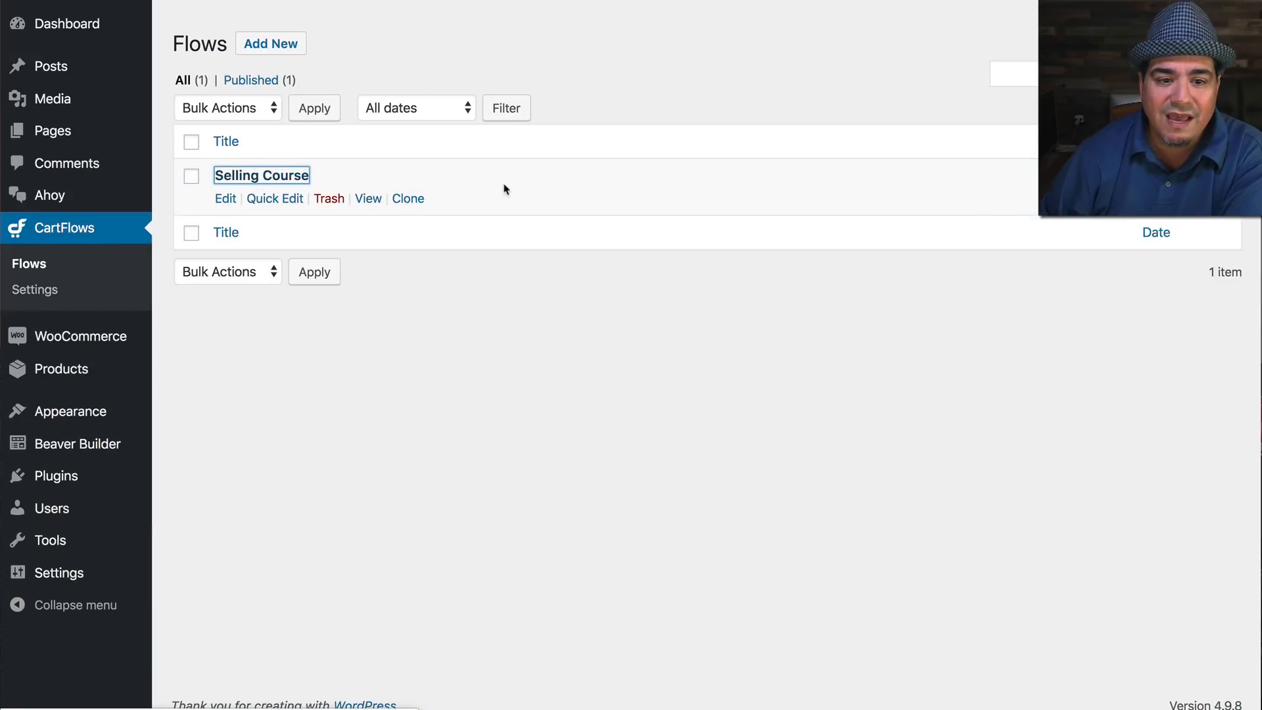
pyautogui.click(261, 175)
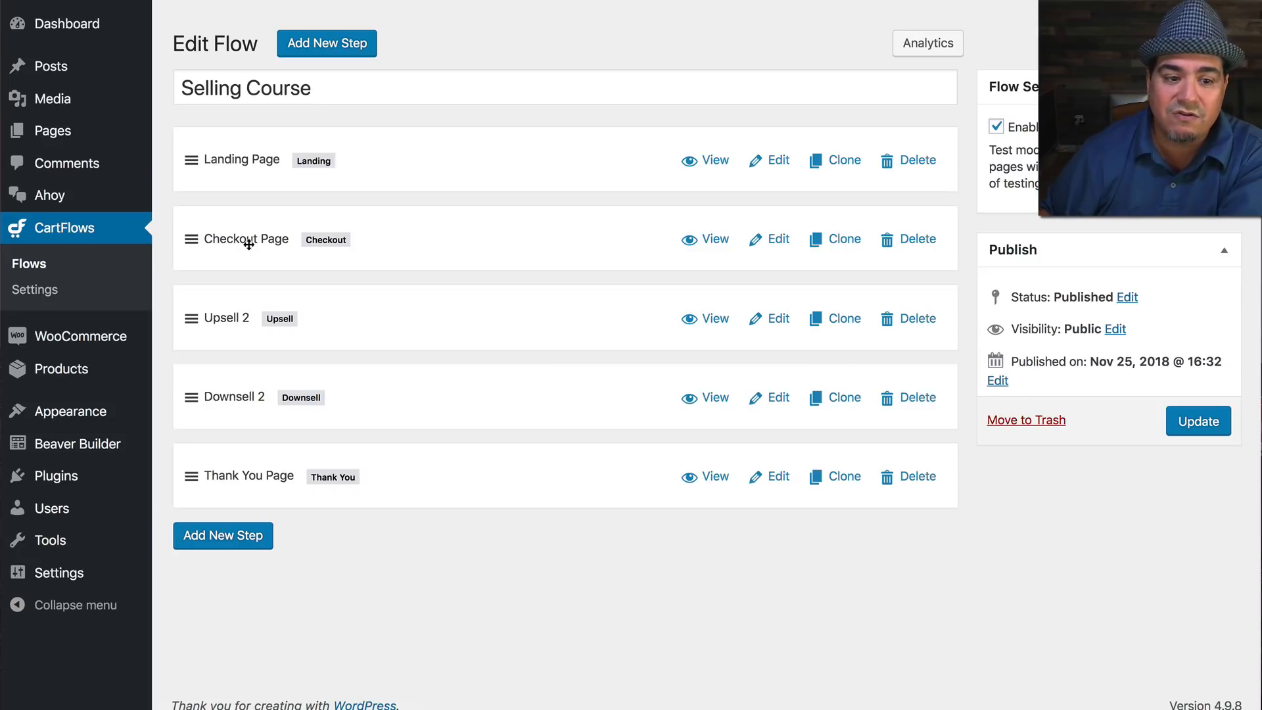
pyautogui.moveTo(233, 318)
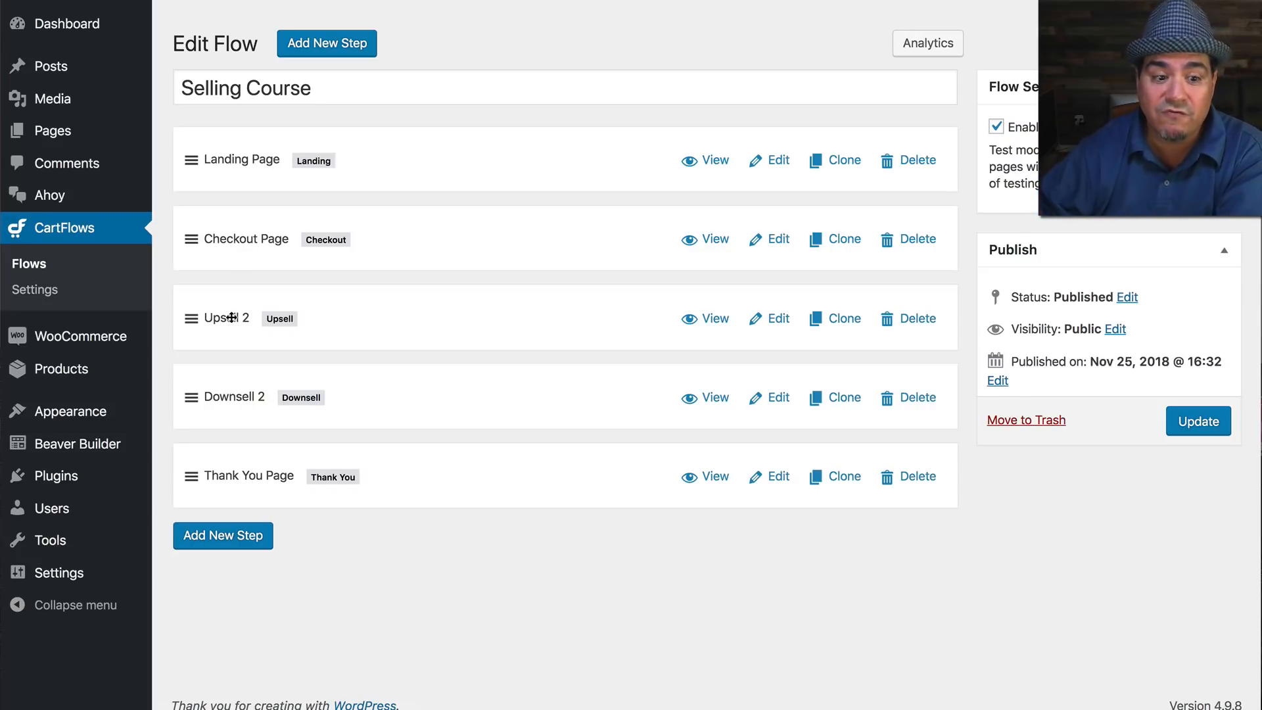
pyautogui.moveTo(372, 395)
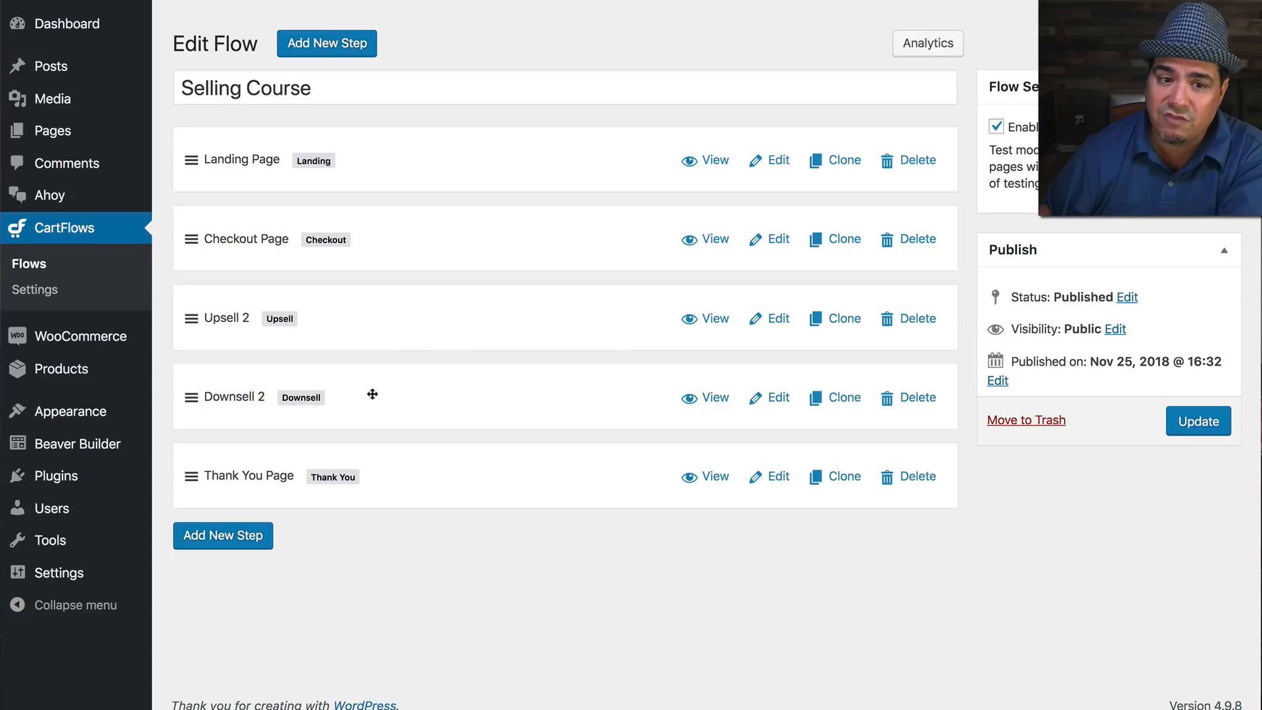
pyautogui.moveTo(462, 317)
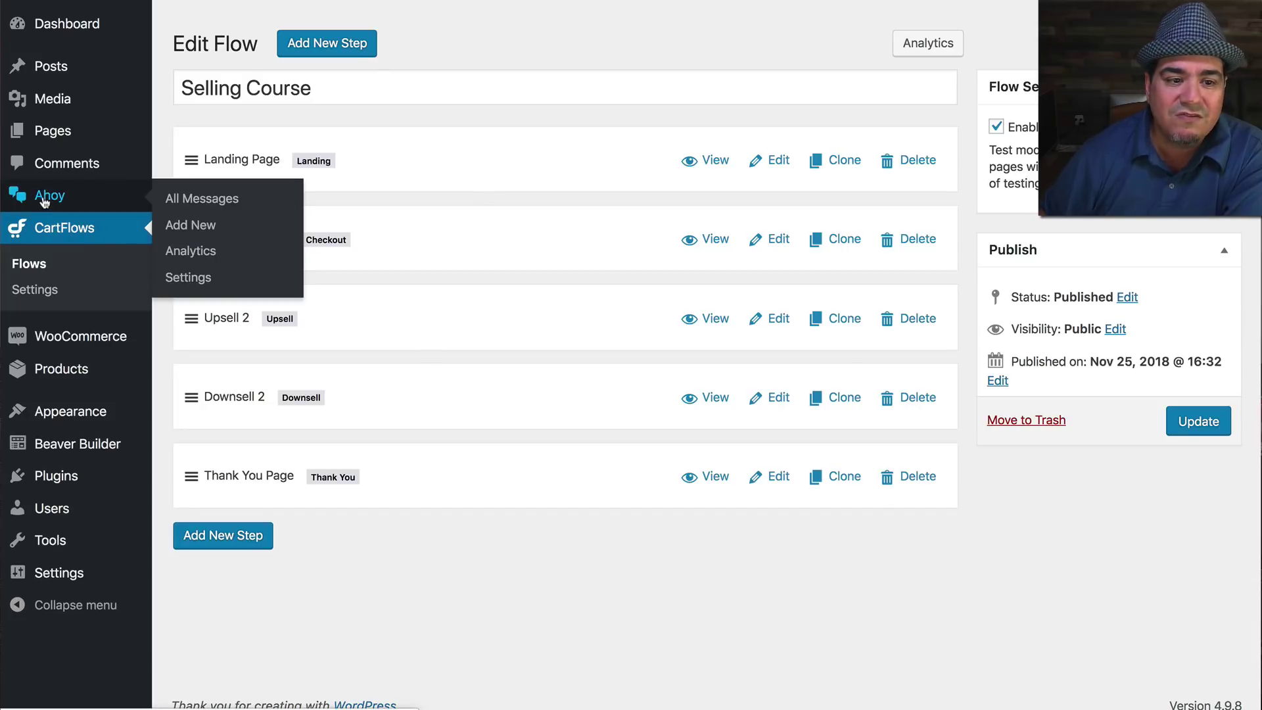
# Add 'off' after 20% in the Redirect to Funnel Checkout Page message body and save.
pyautogui.click(201, 198)
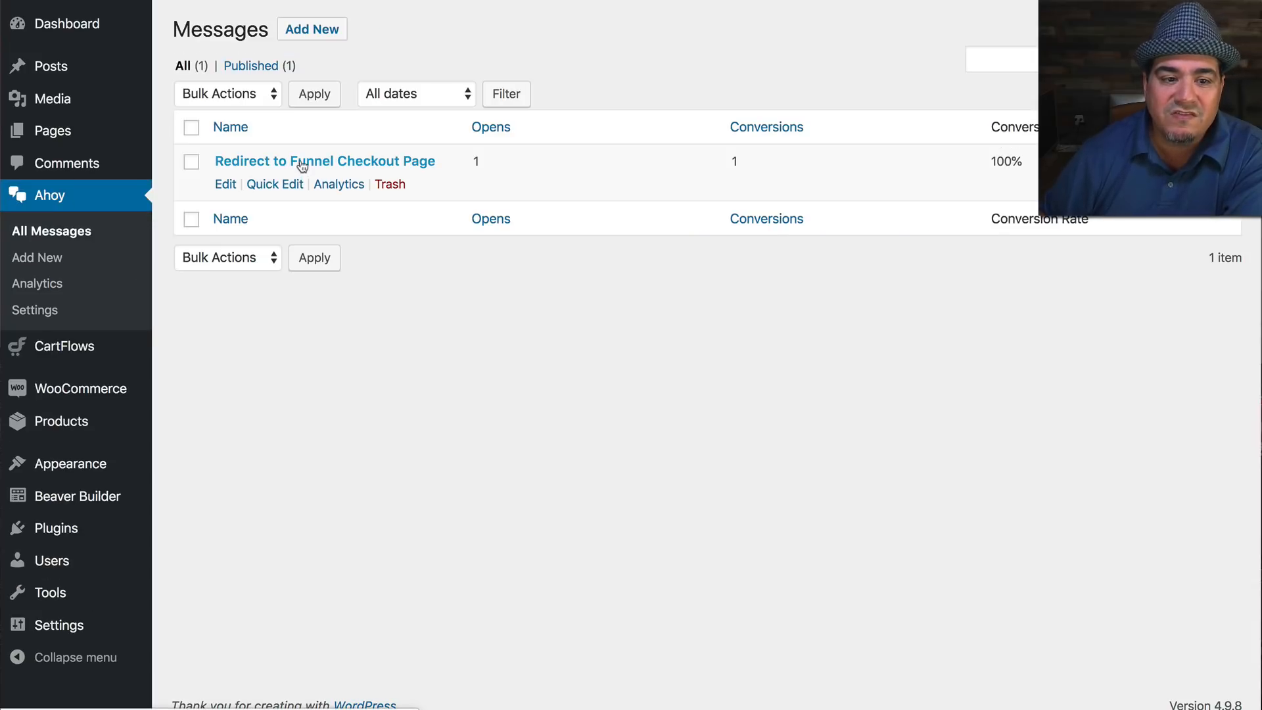
pyautogui.click(324, 160)
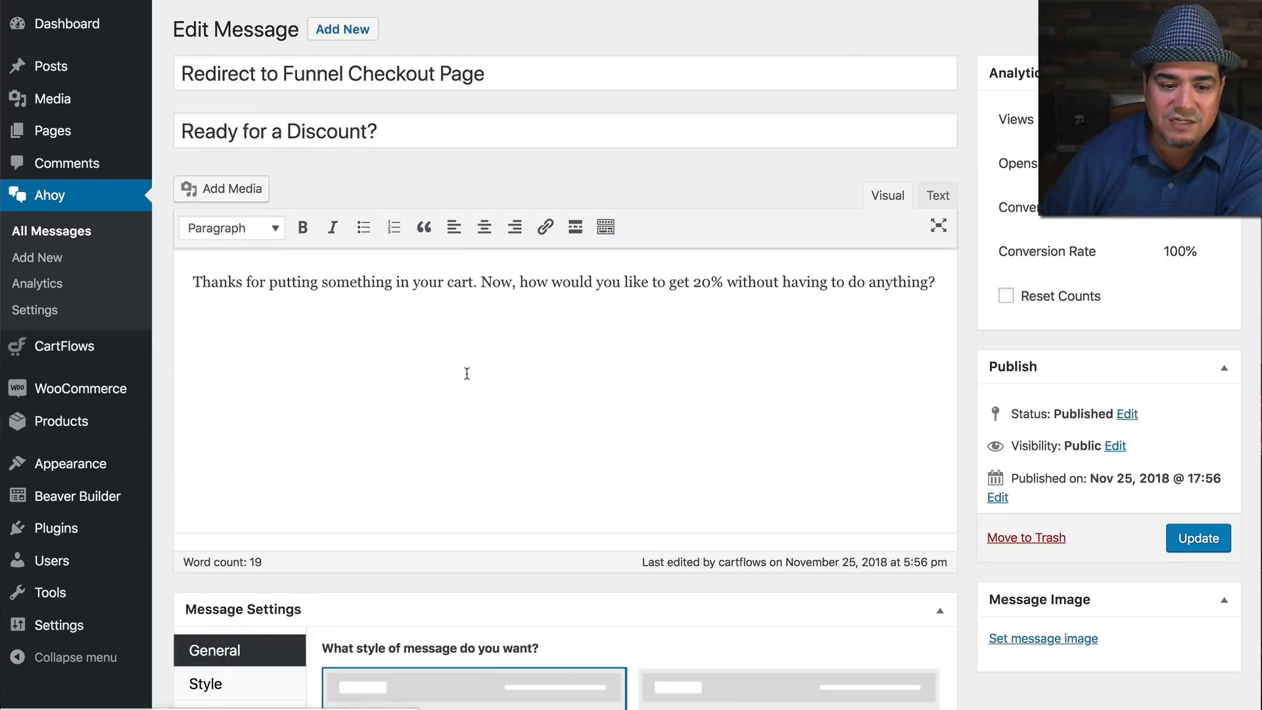
pyautogui.scroll(-3)
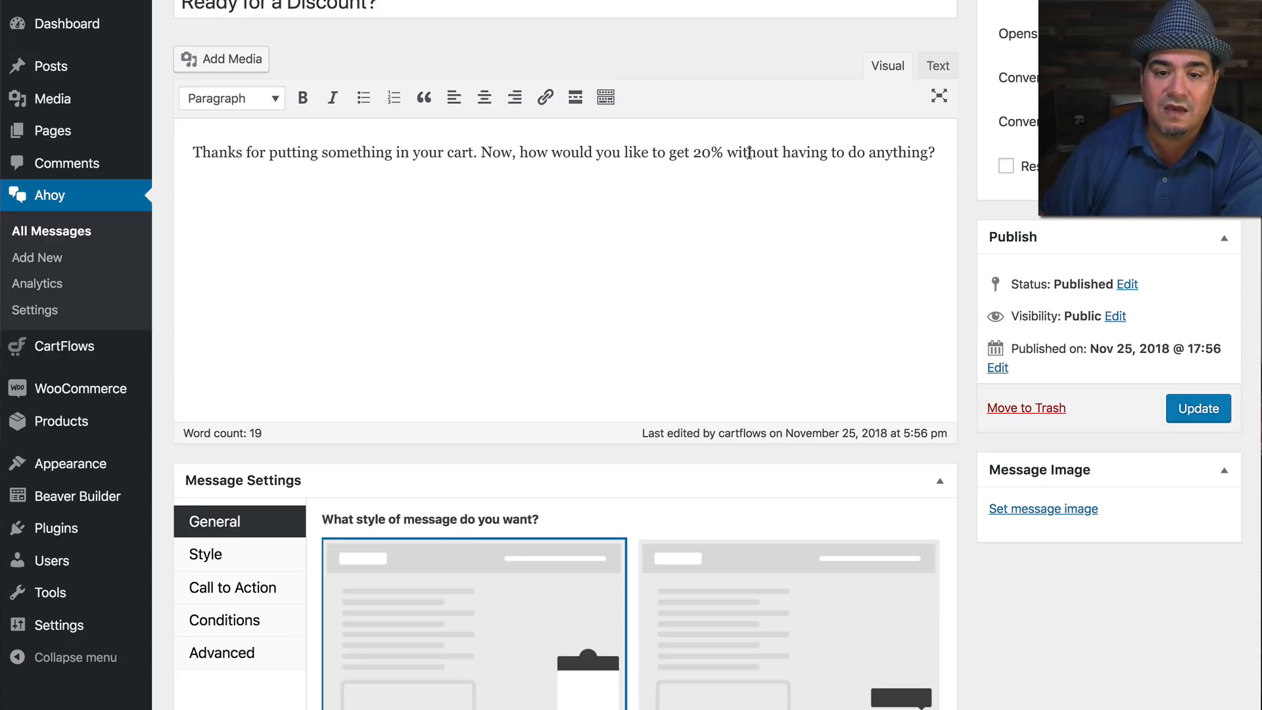
pyautogui.write('off')
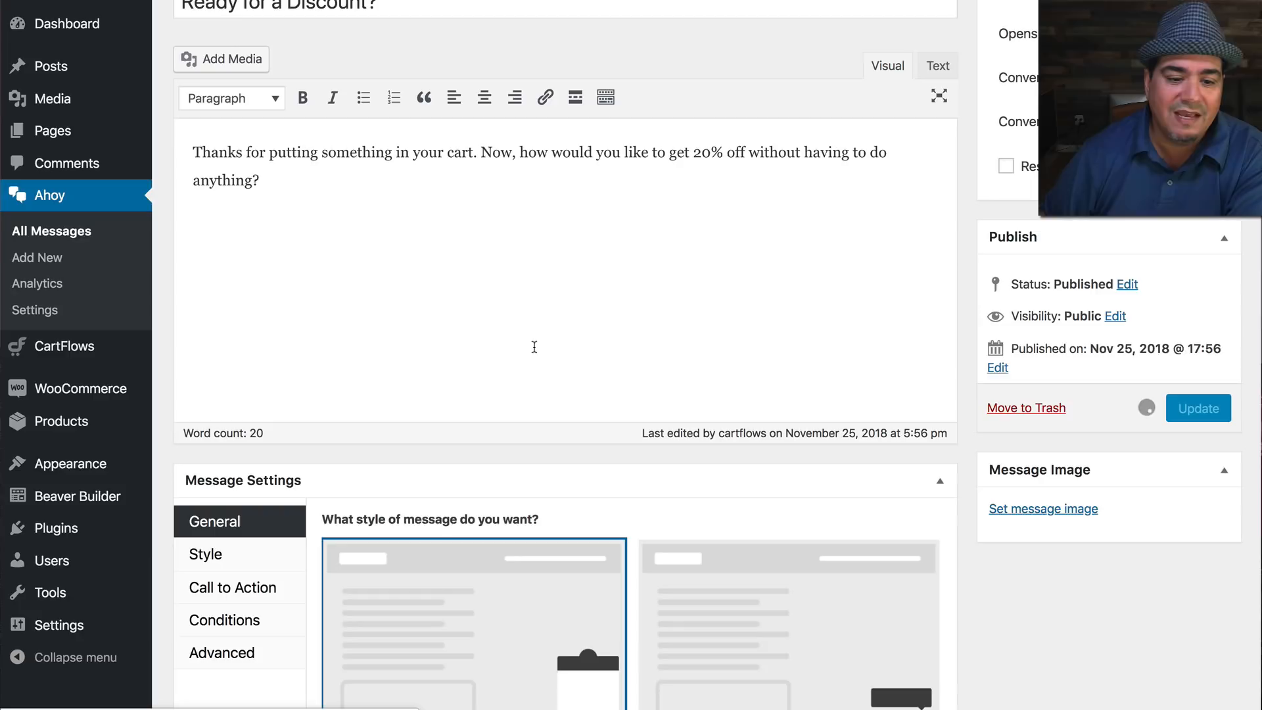
pyautogui.scroll(-3)
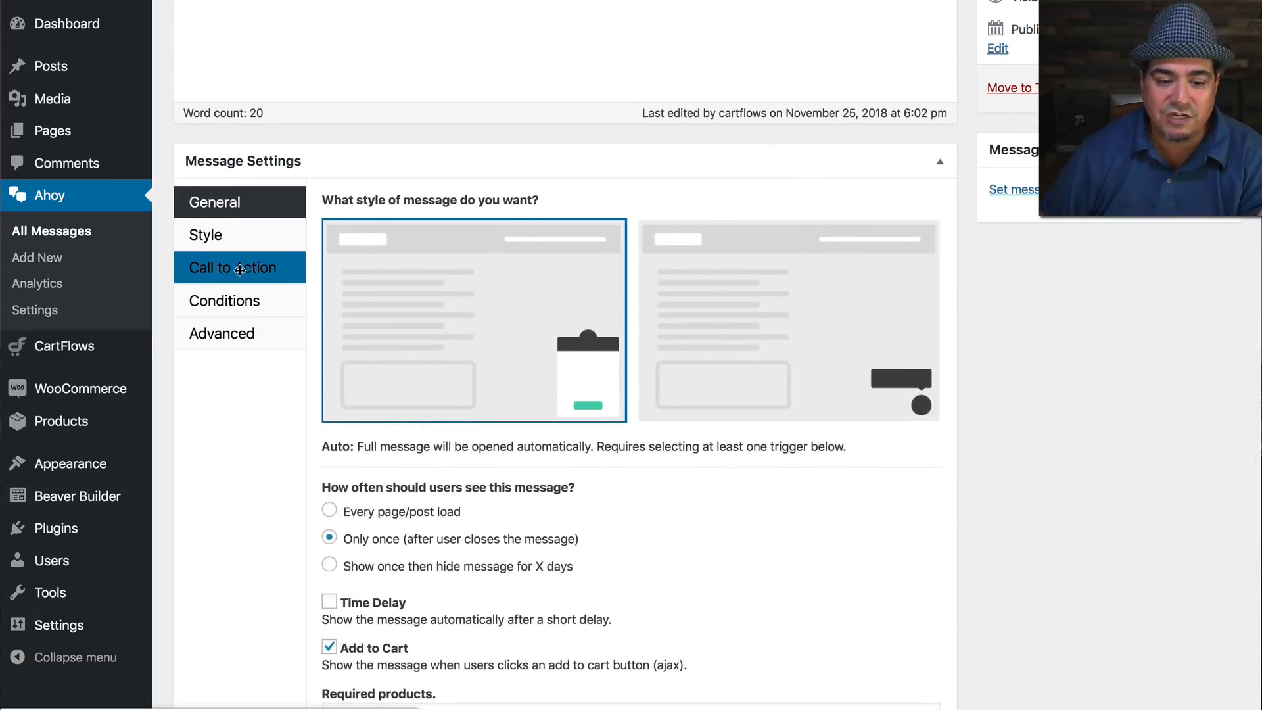
# Inspect the message's call-to-action checkout link, then go to Woo Discount Rules.
pyautogui.click(233, 267)
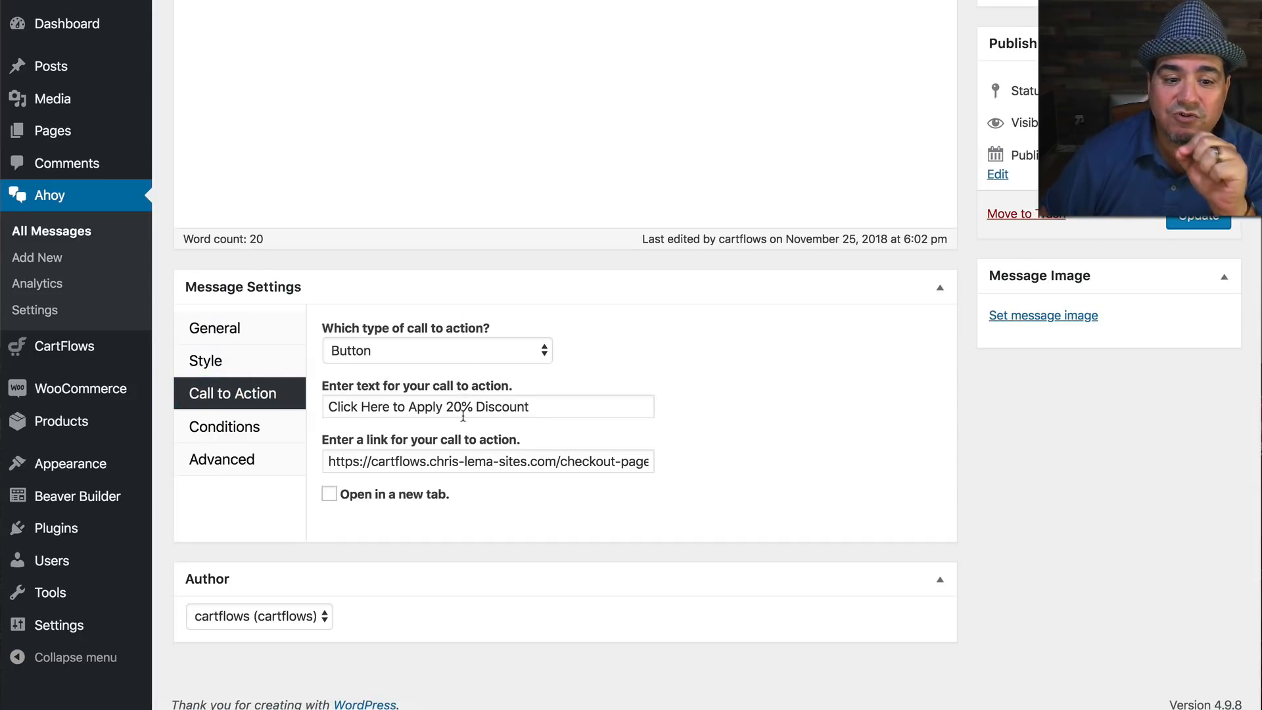
pyautogui.moveTo(507, 406)
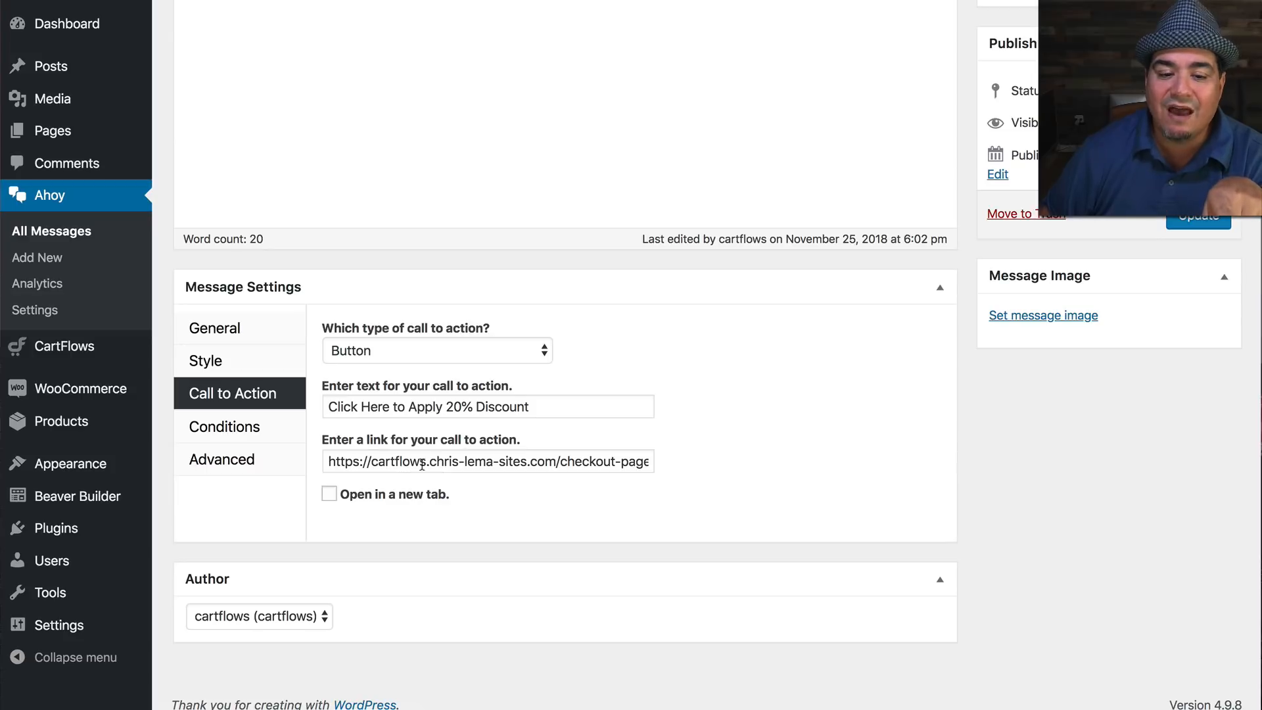
pyautogui.click(487, 460)
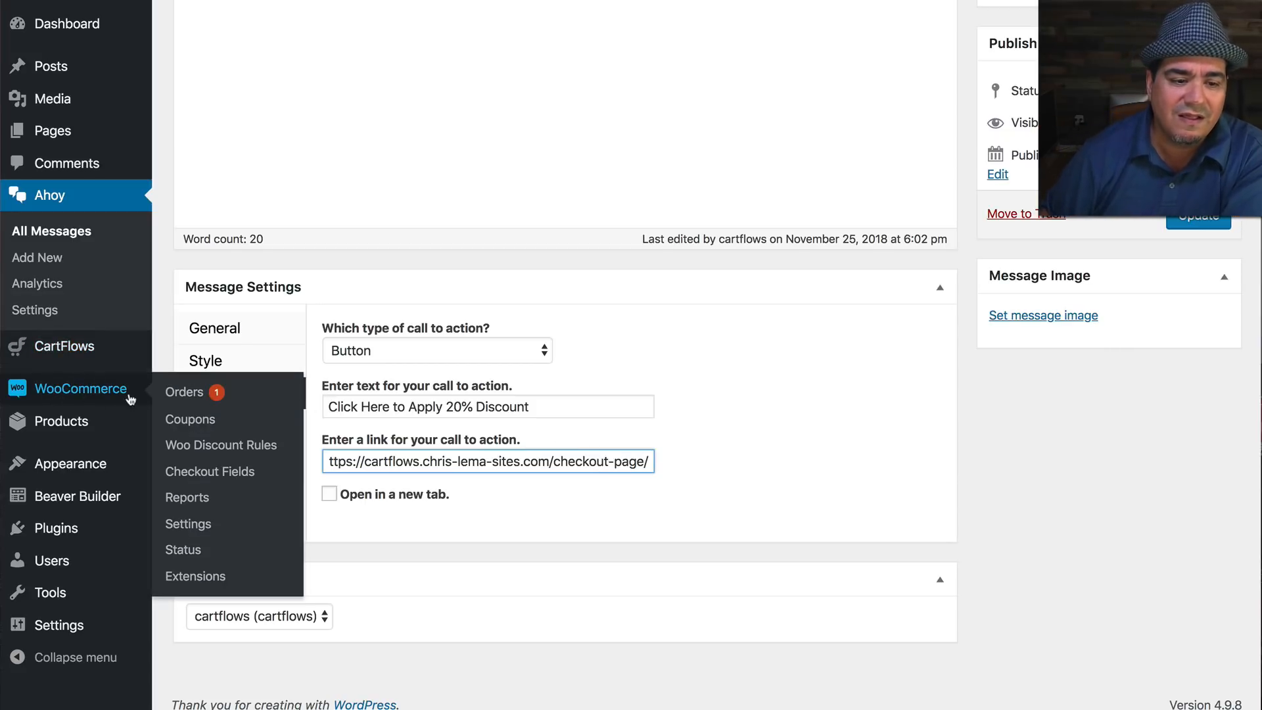
pyautogui.click(221, 445)
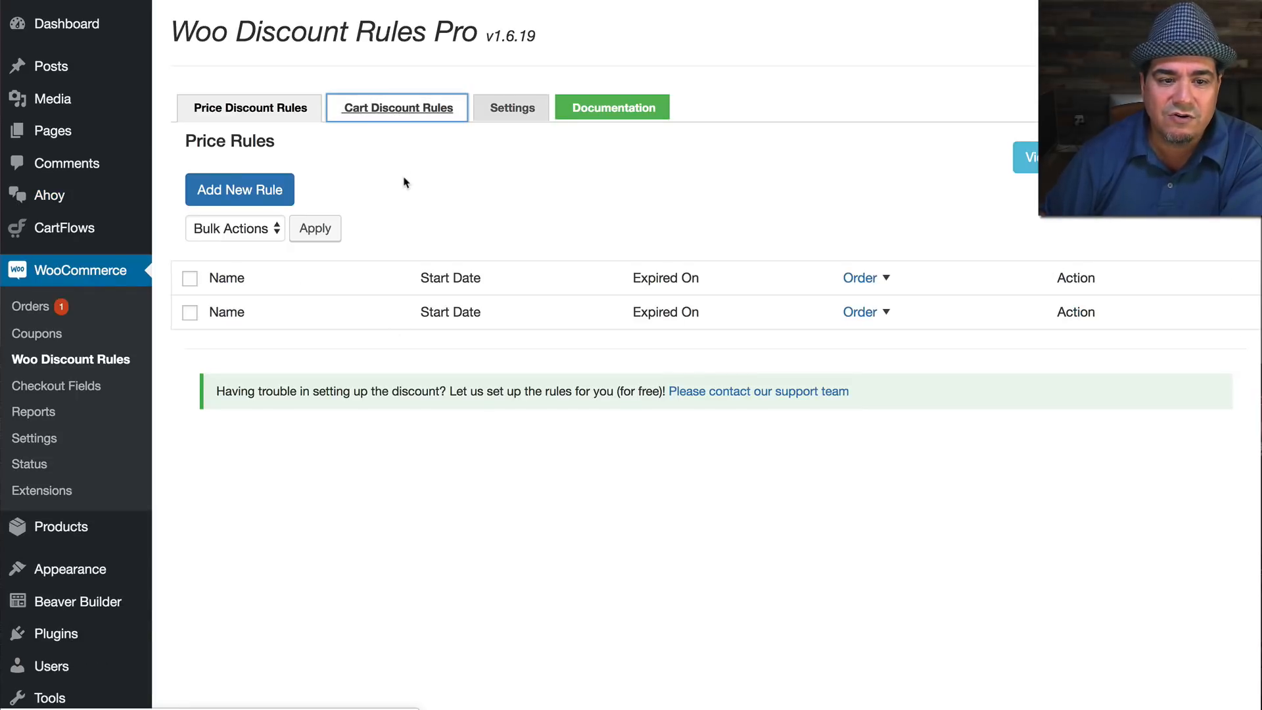
# Check the Discount Everything 20% rule's conditions (subtotal at least 75) and 20 percent discount.
pyautogui.click(395, 107)
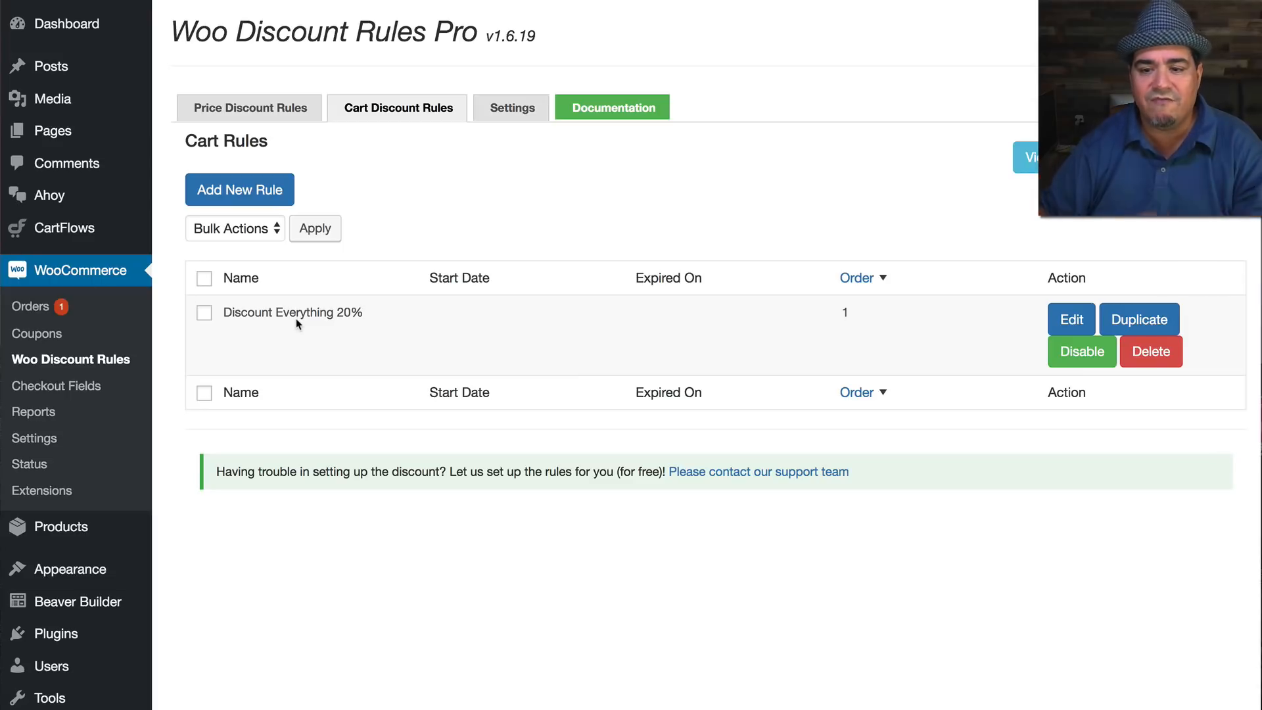
pyautogui.moveTo(698, 211)
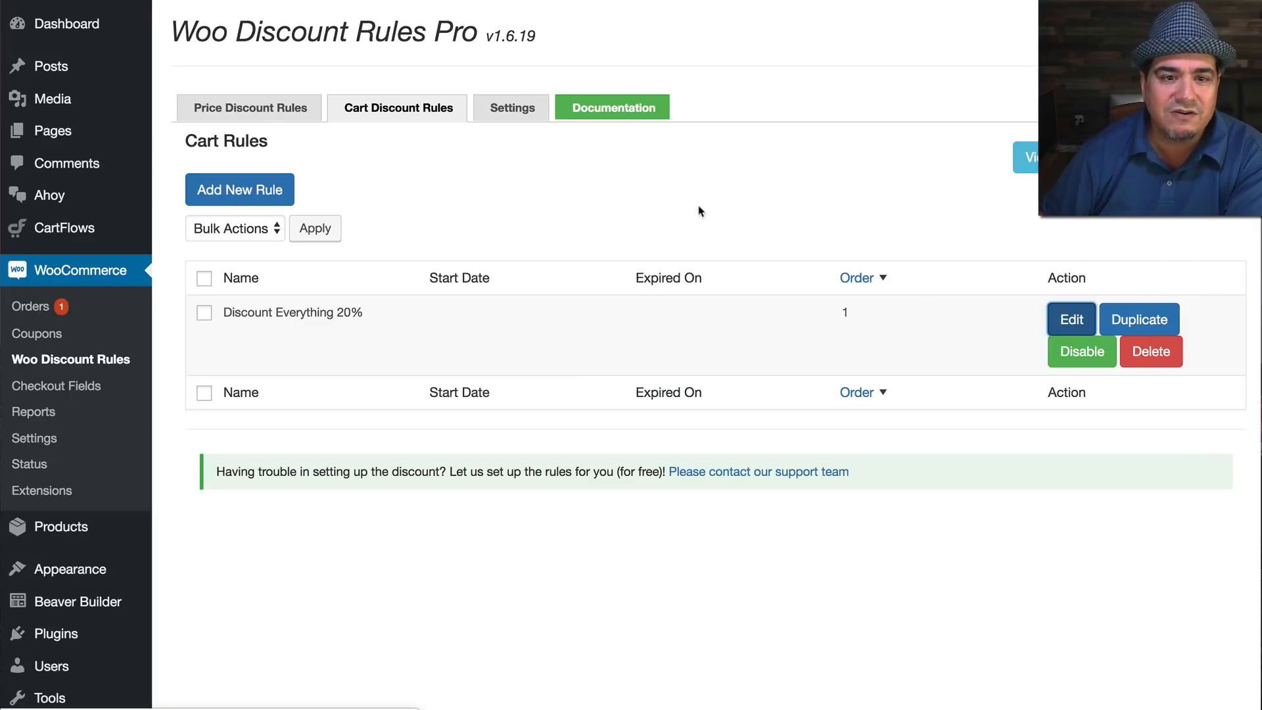
pyautogui.click(1070, 319)
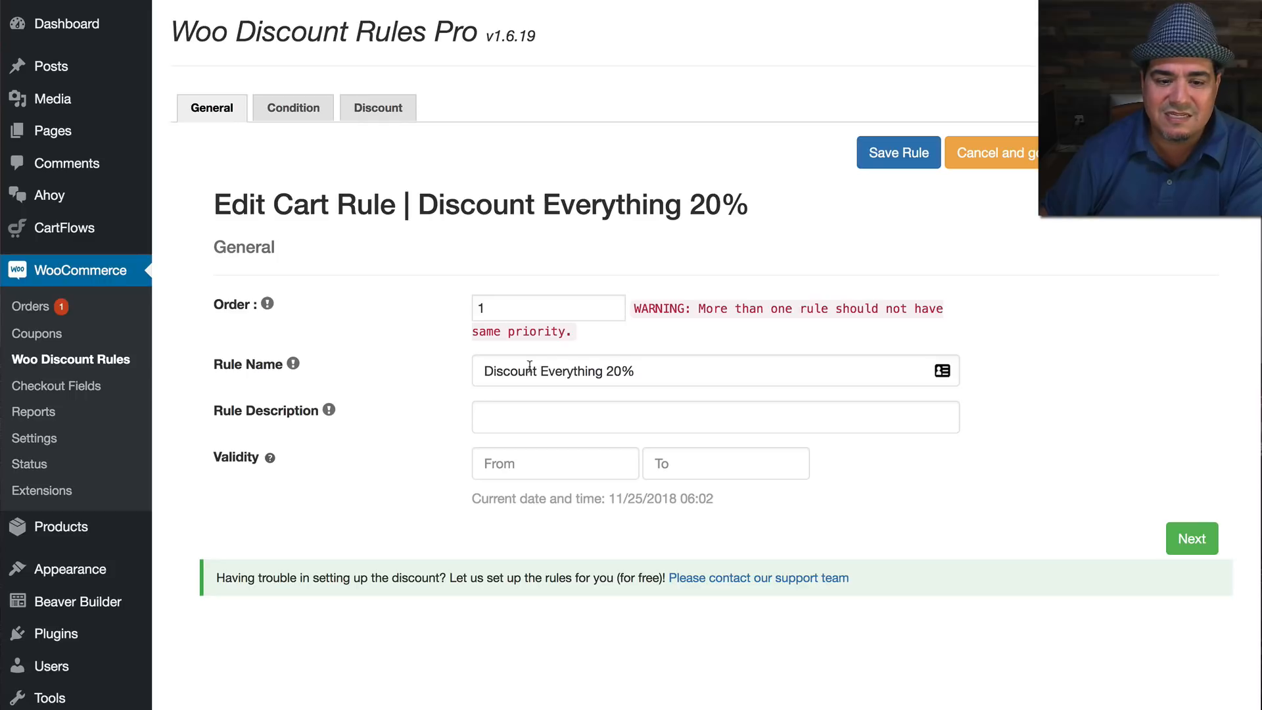
pyautogui.click(293, 108)
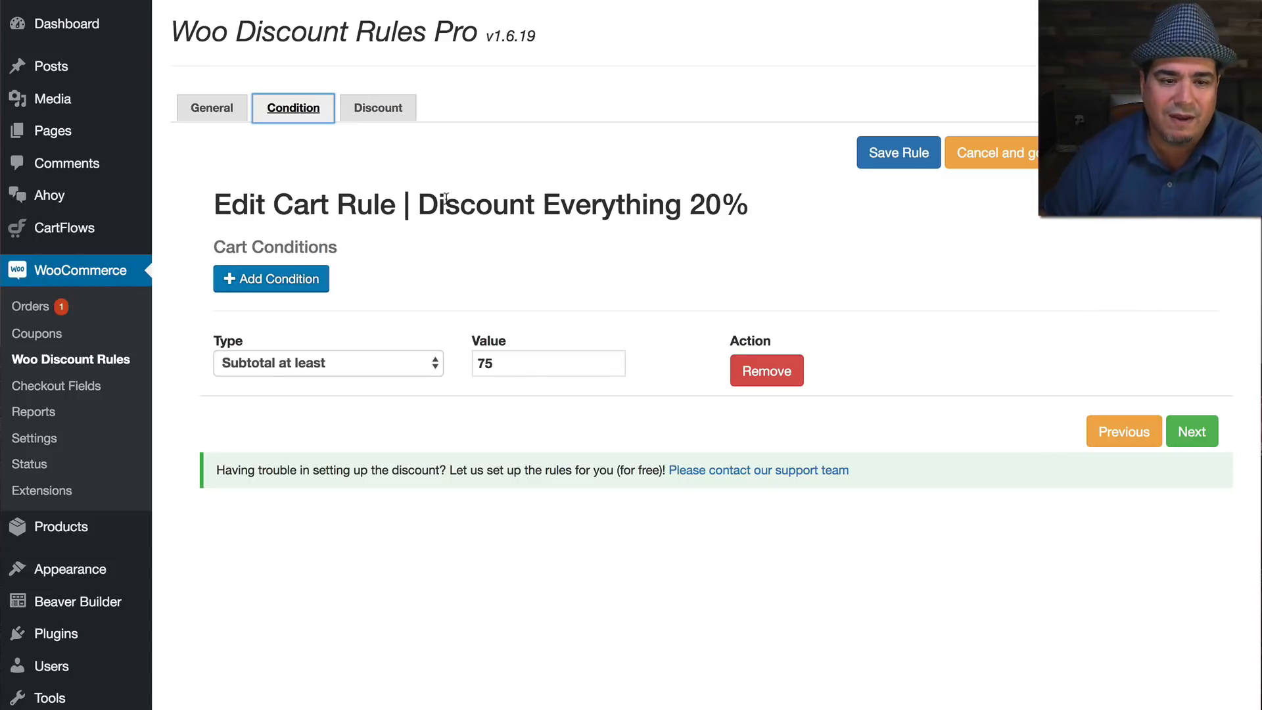
pyautogui.click(377, 107)
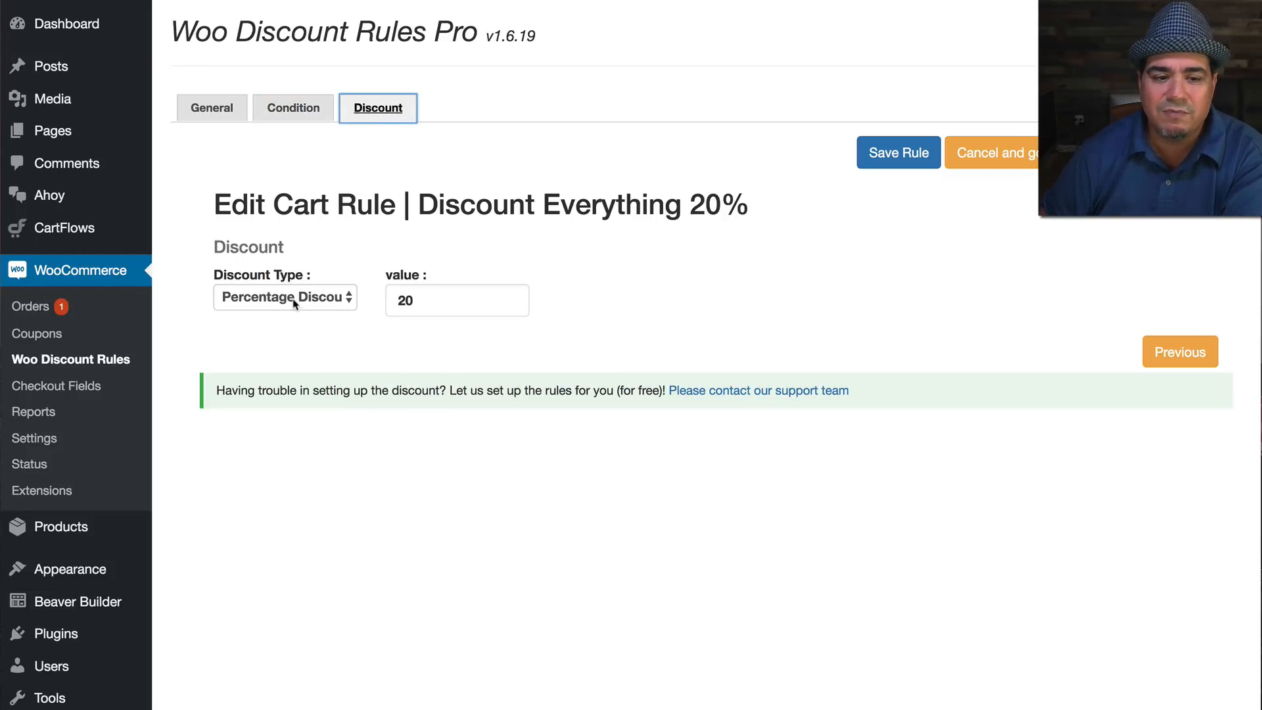
pyautogui.moveTo(570, 301)
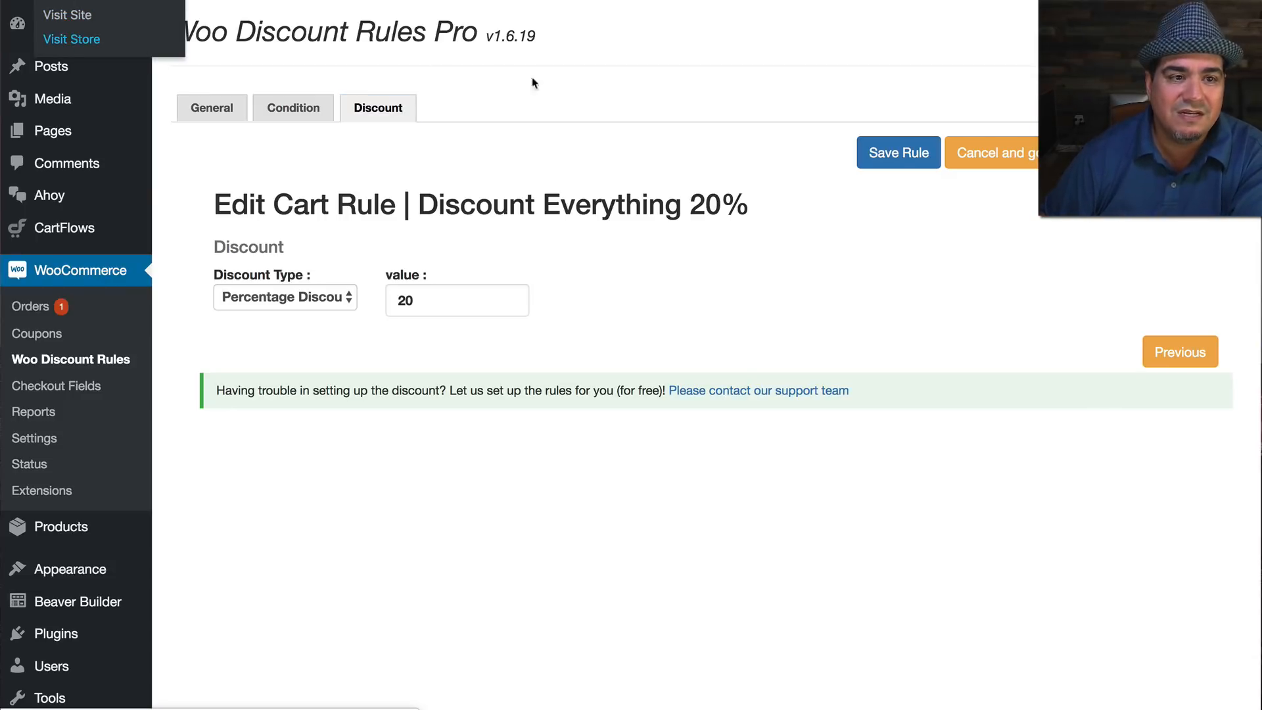
pyautogui.click(71, 38)
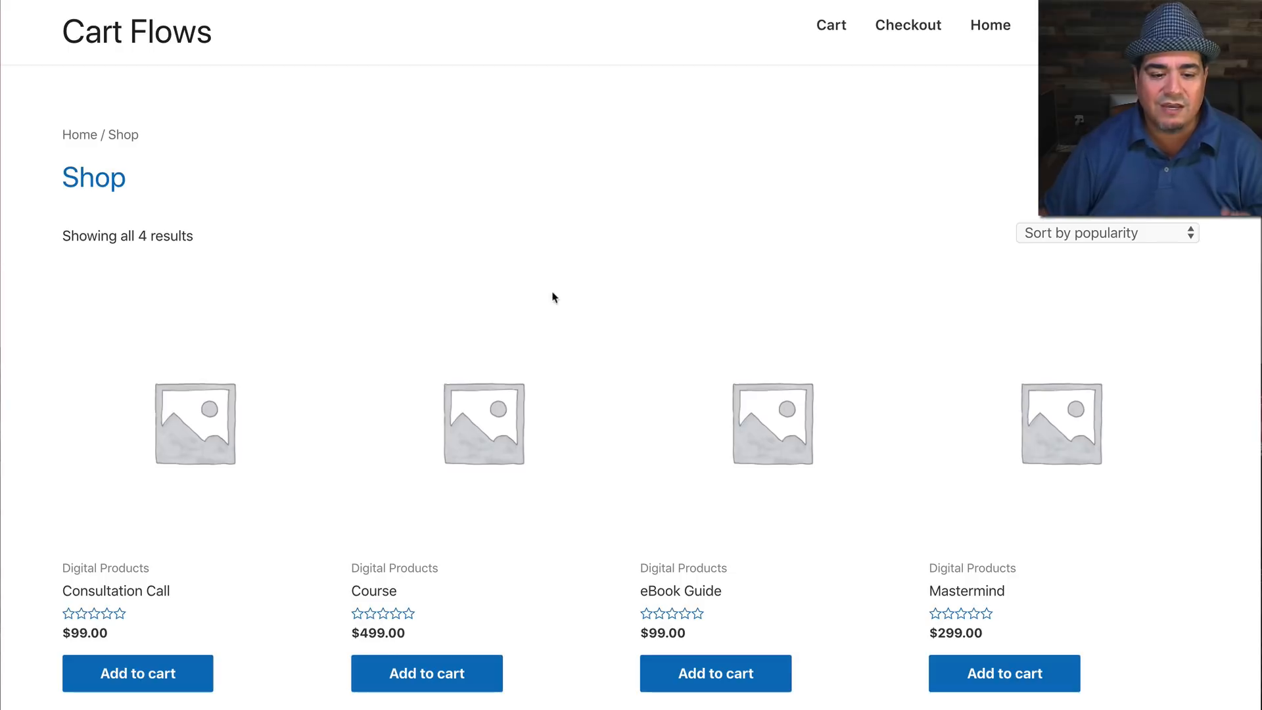
# Add the Course to the cart and apply the popup's 20% discount, totaling $399.20.
pyautogui.click(426, 673)
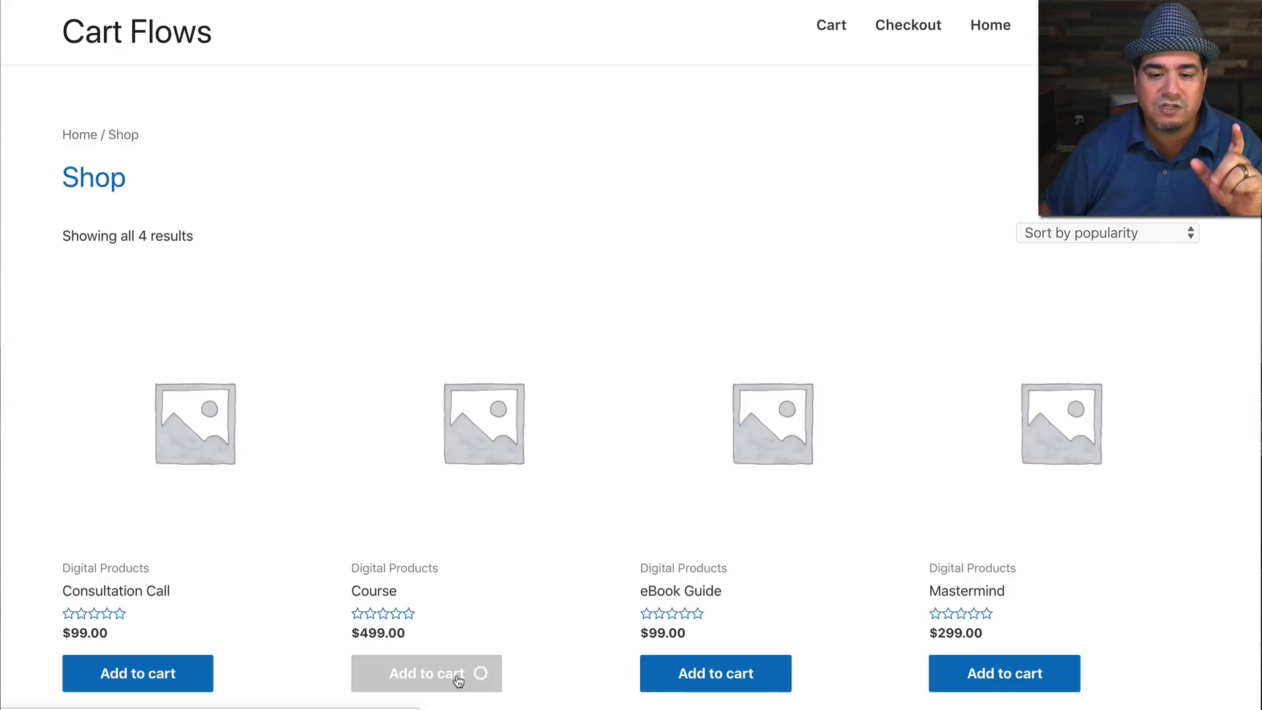
pyautogui.click(426, 673)
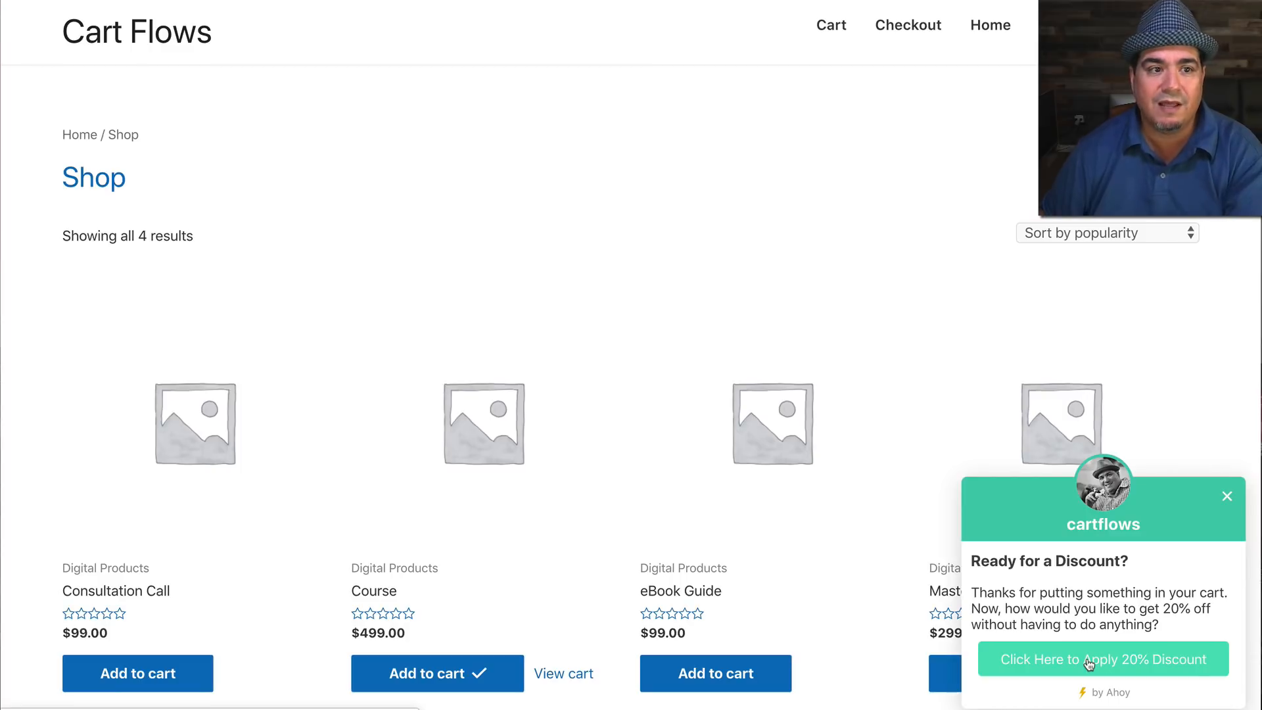
pyautogui.click(1101, 660)
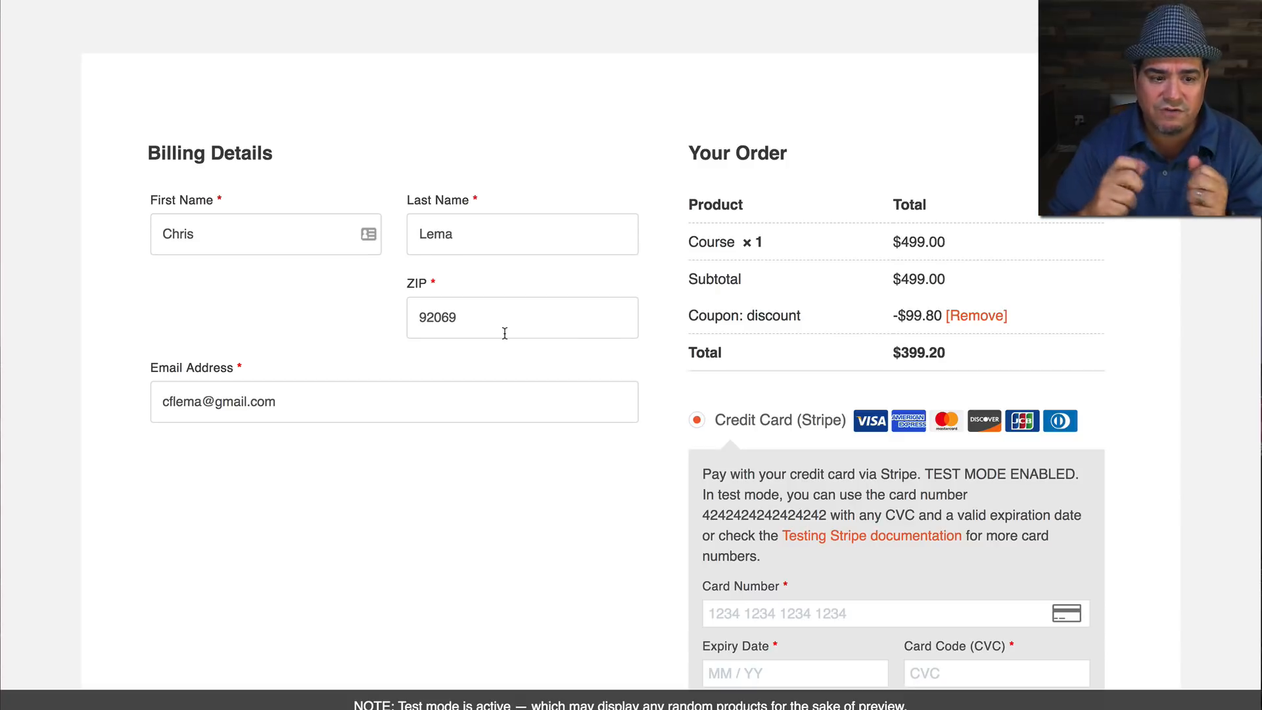
pyautogui.moveTo(558, 301)
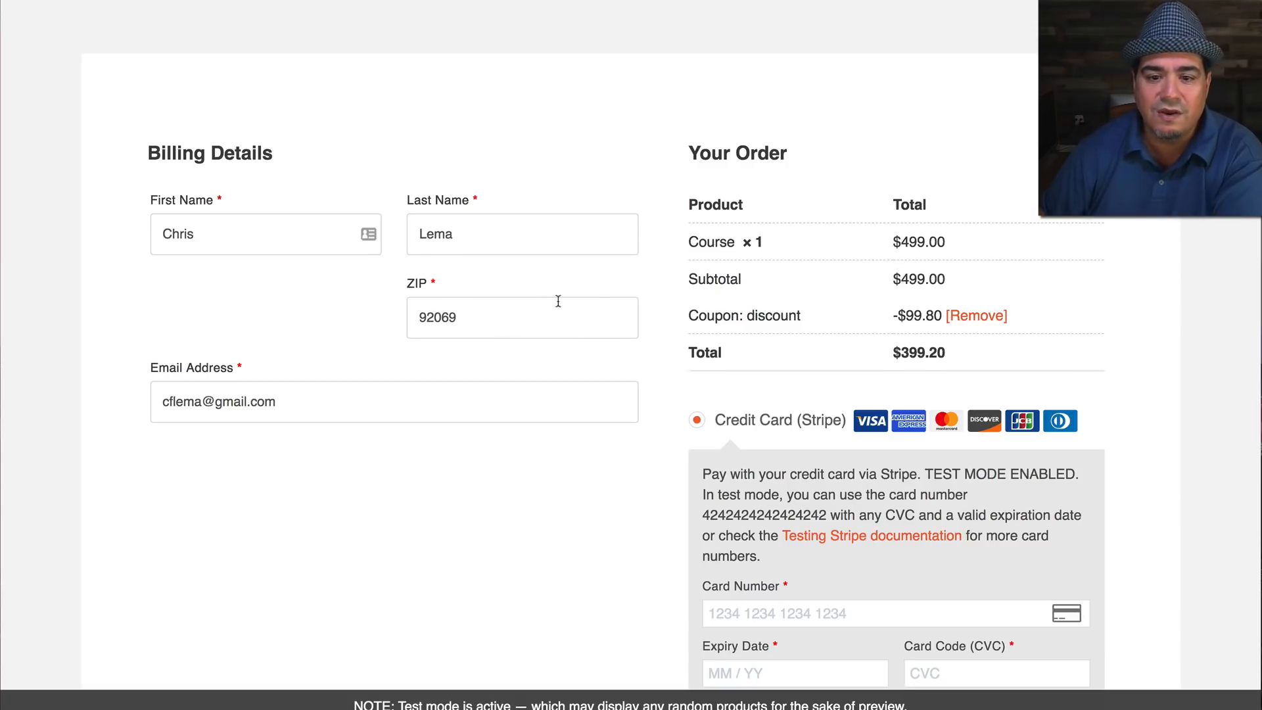
pyautogui.moveTo(798, 317)
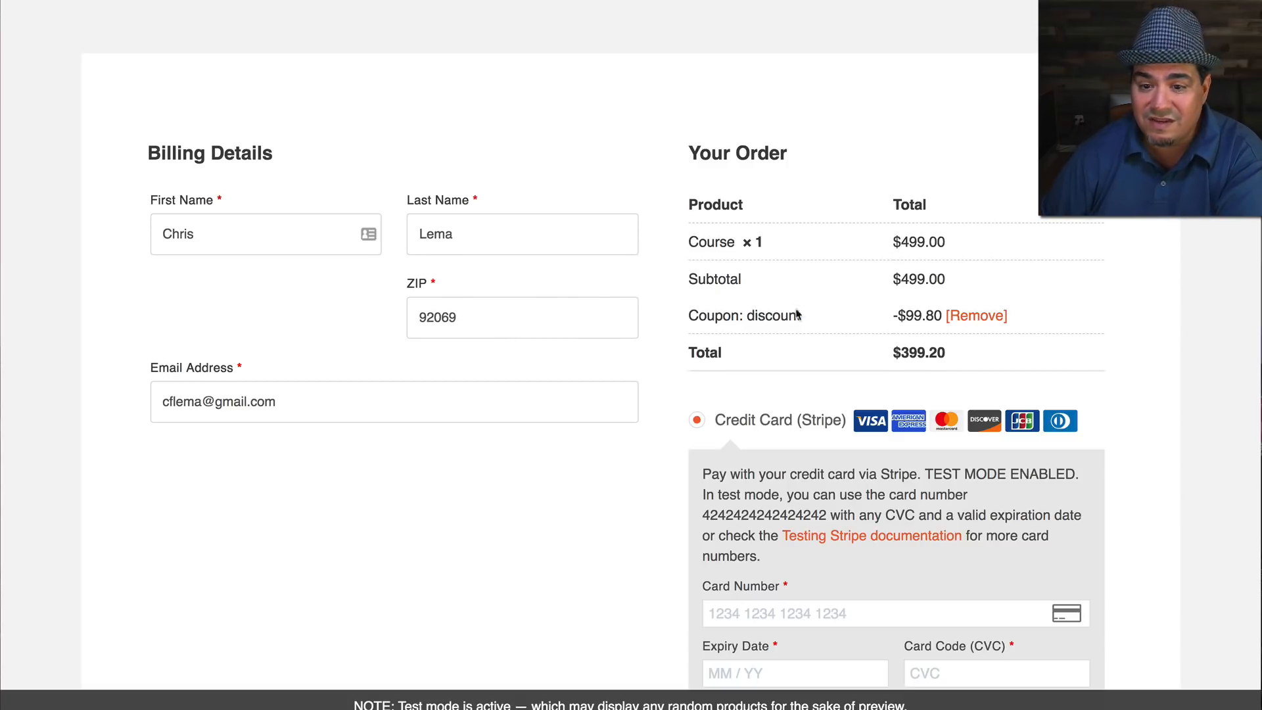
pyautogui.scroll(-3)
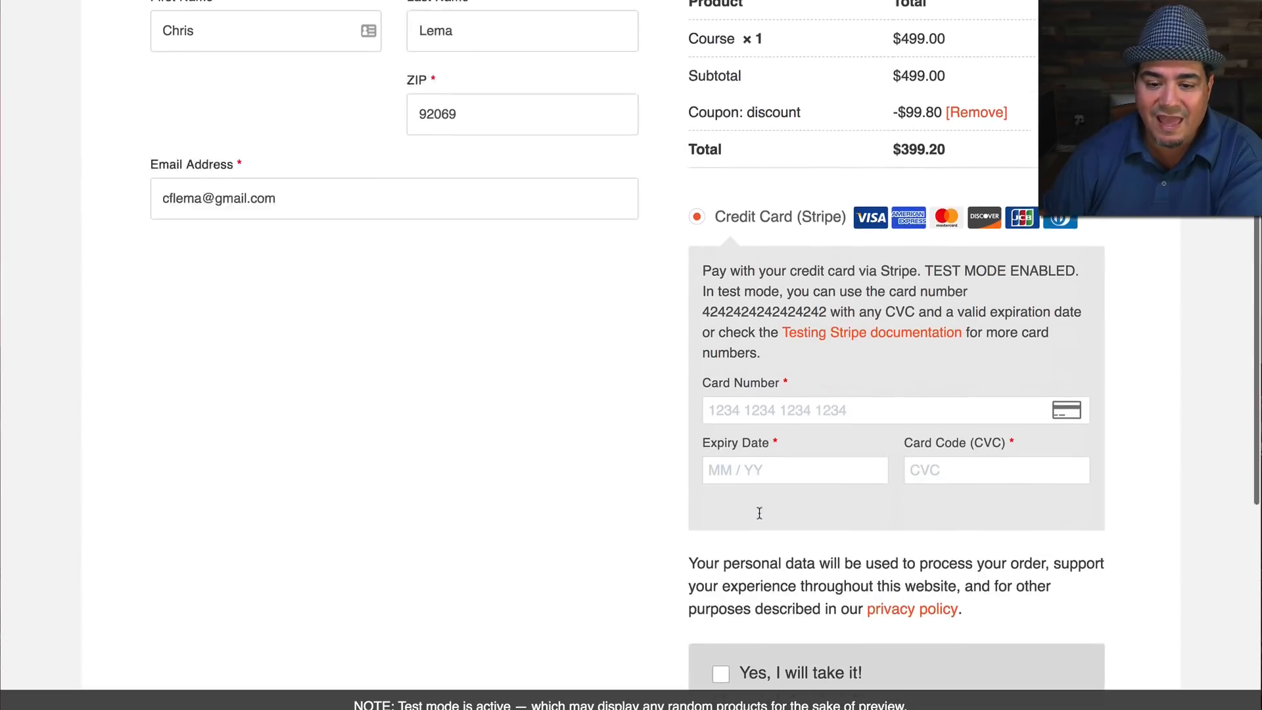
pyautogui.scroll(-3)
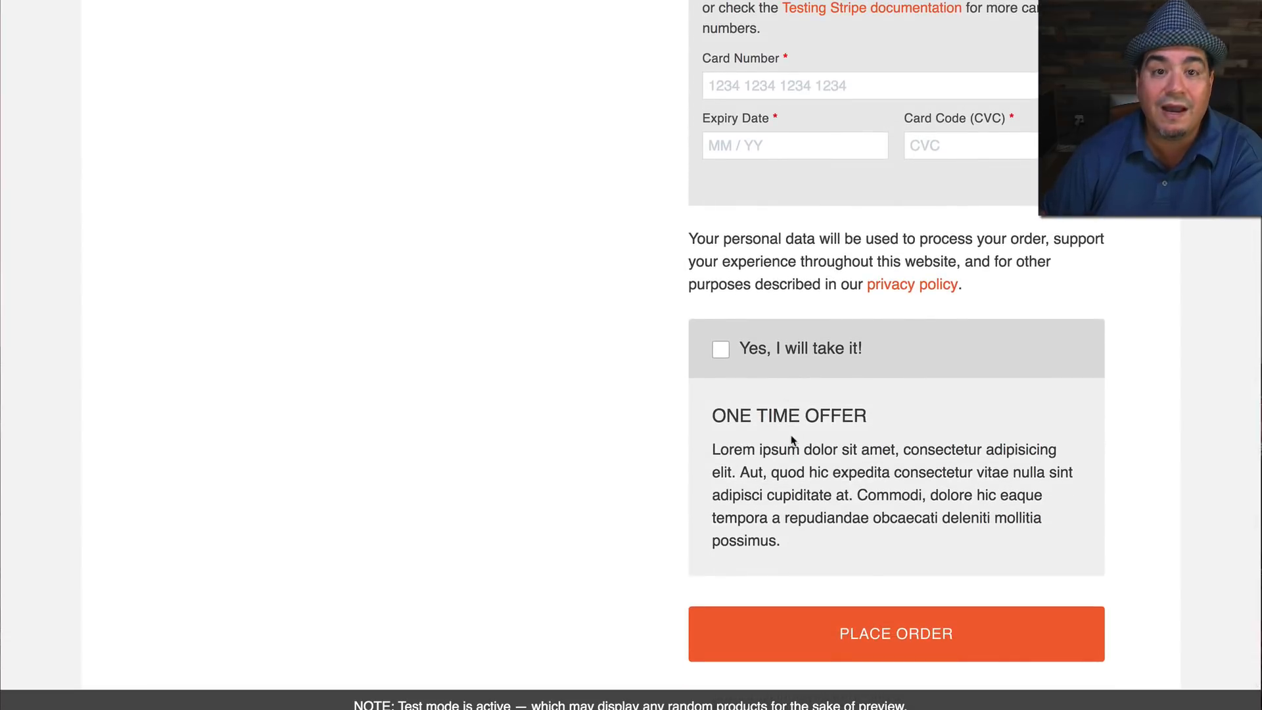
pyautogui.moveTo(760, 468)
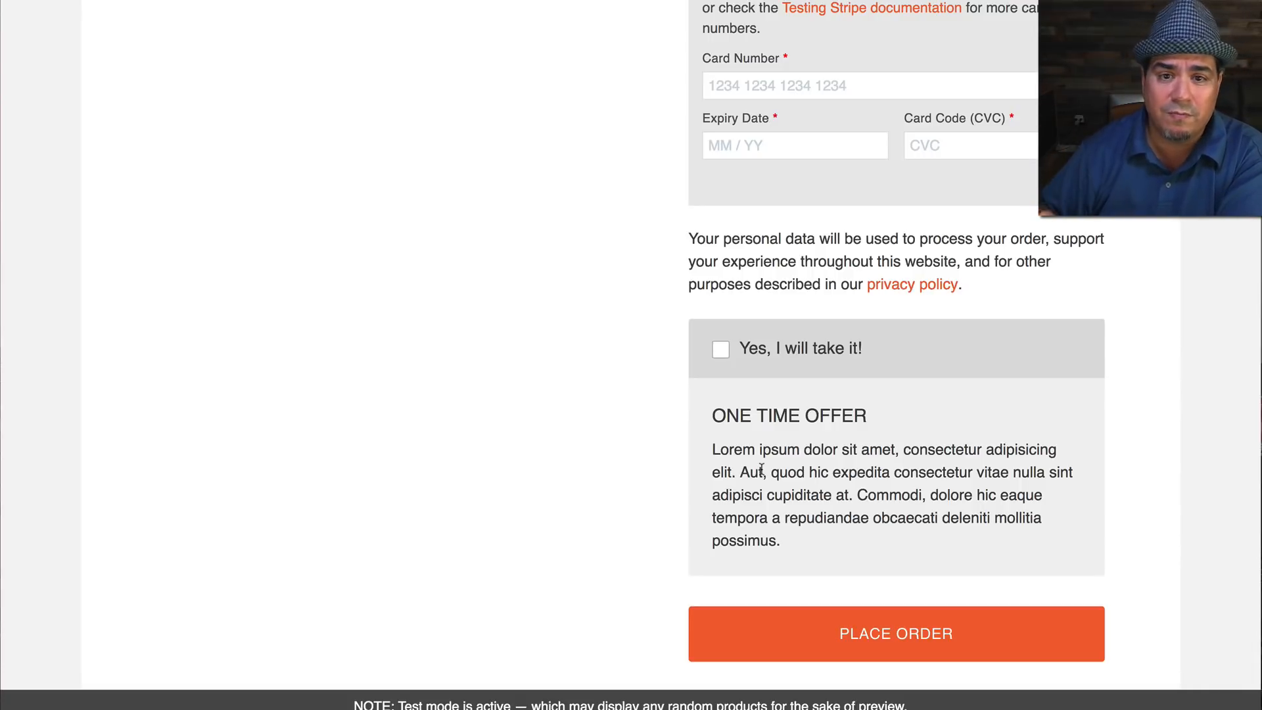
pyautogui.scroll(3)
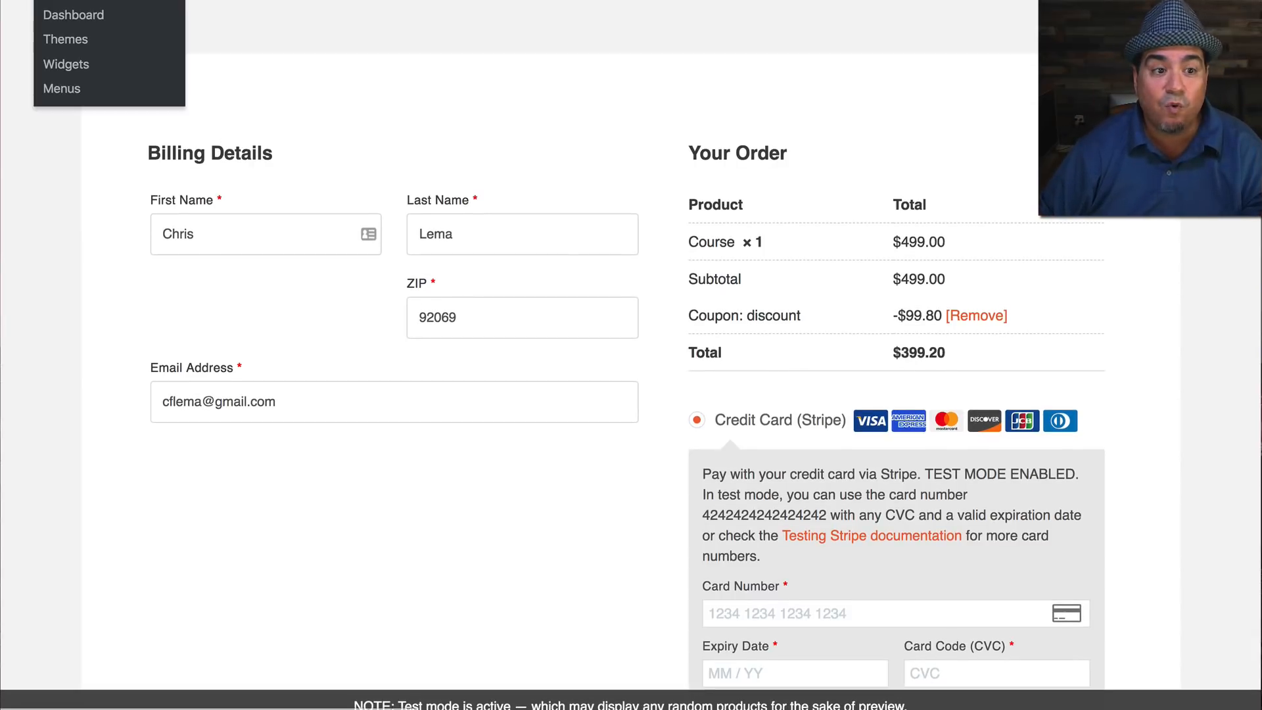
pyautogui.click(278, 69)
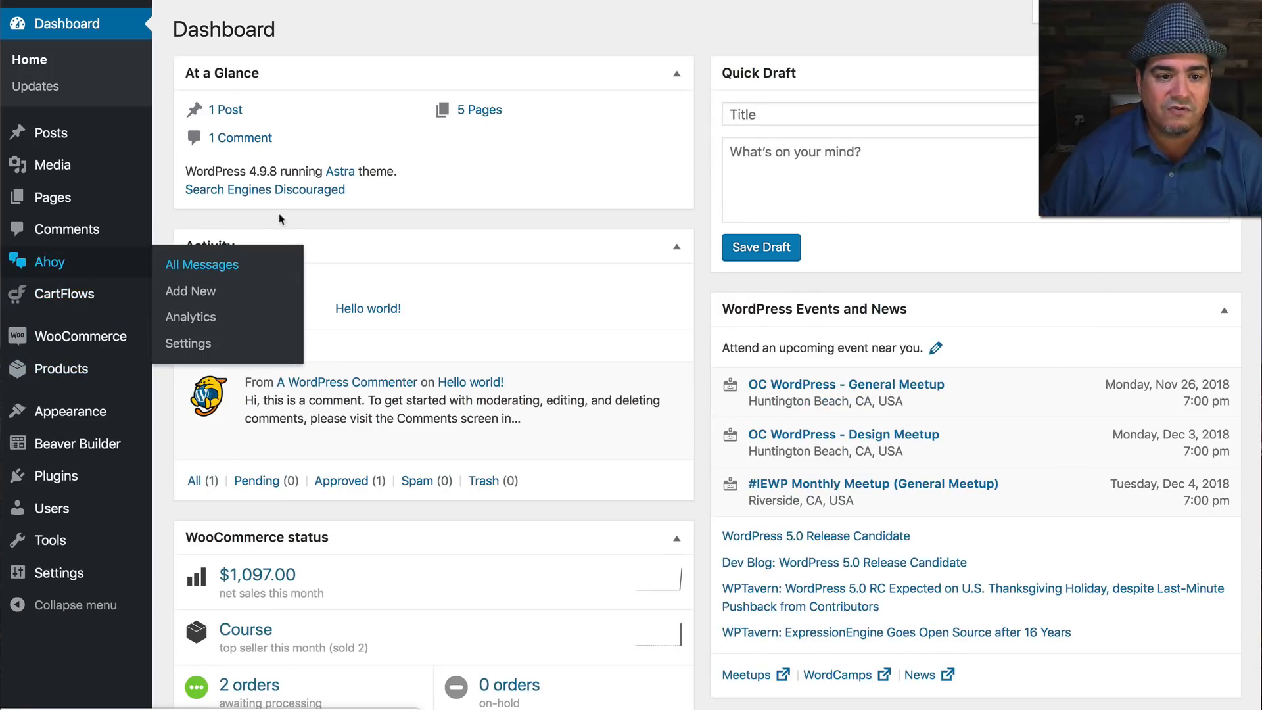
# Show the Conditions tab for the Redirect to Funnel Checkout Page message.
pyautogui.click(201, 265)
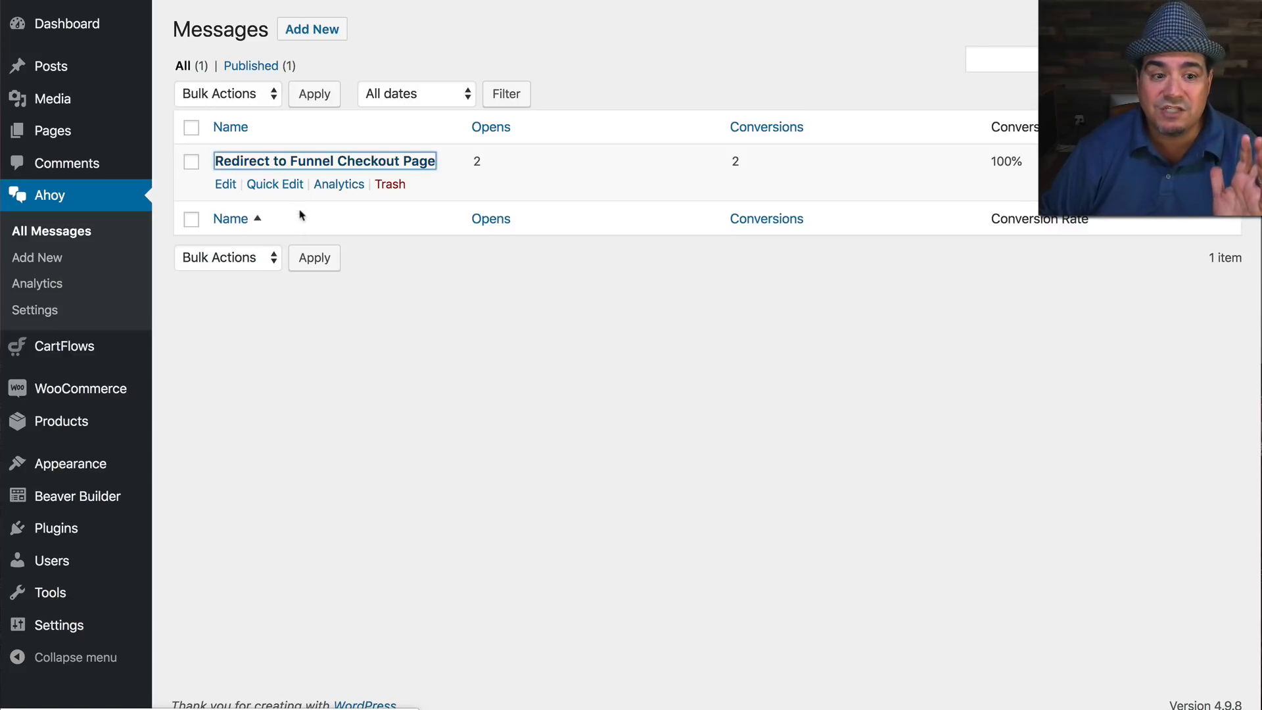
pyautogui.click(324, 160)
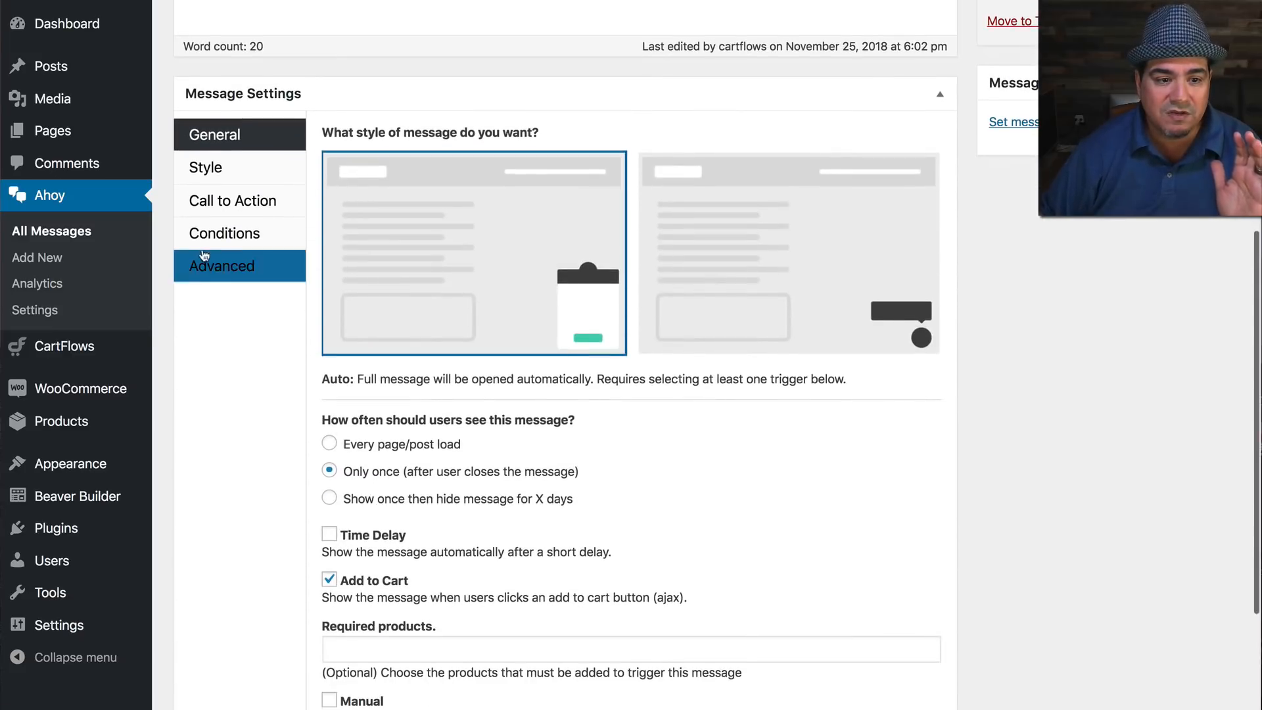
pyautogui.click(225, 233)
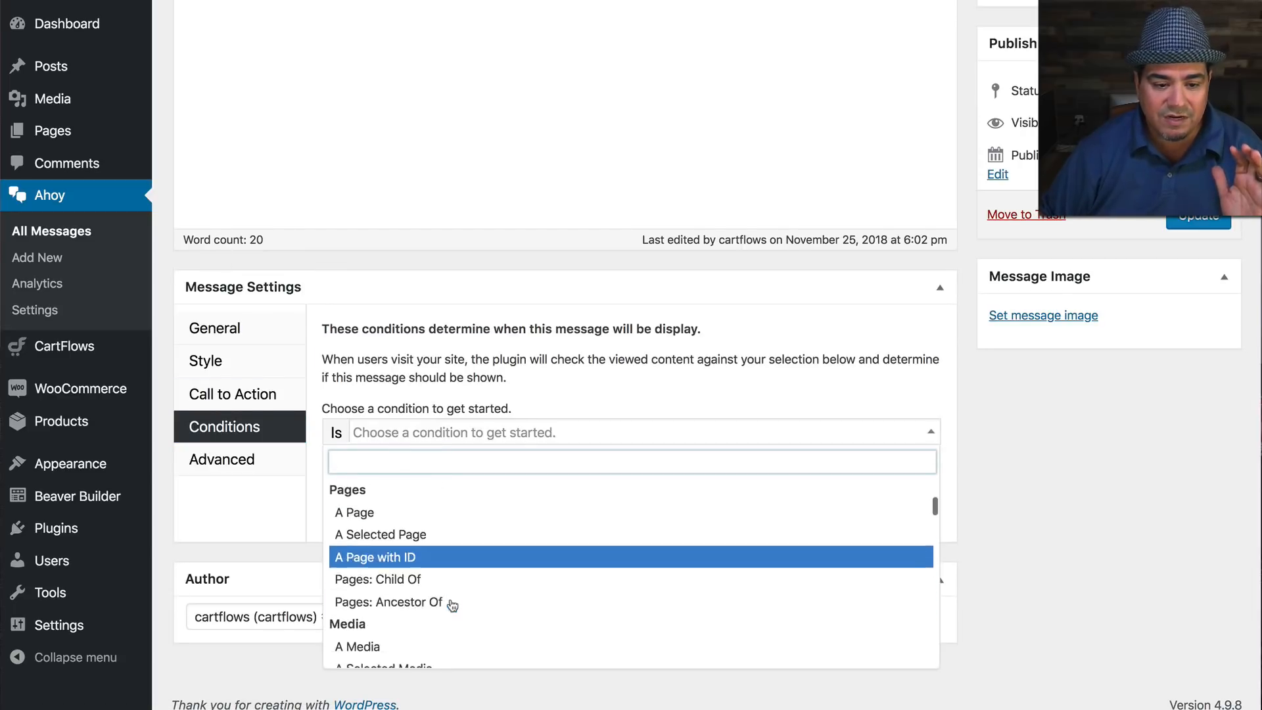
# Scroll through the WooCommerce cart and URL condition options, then dismiss the list unselected.
pyautogui.scroll(-3)
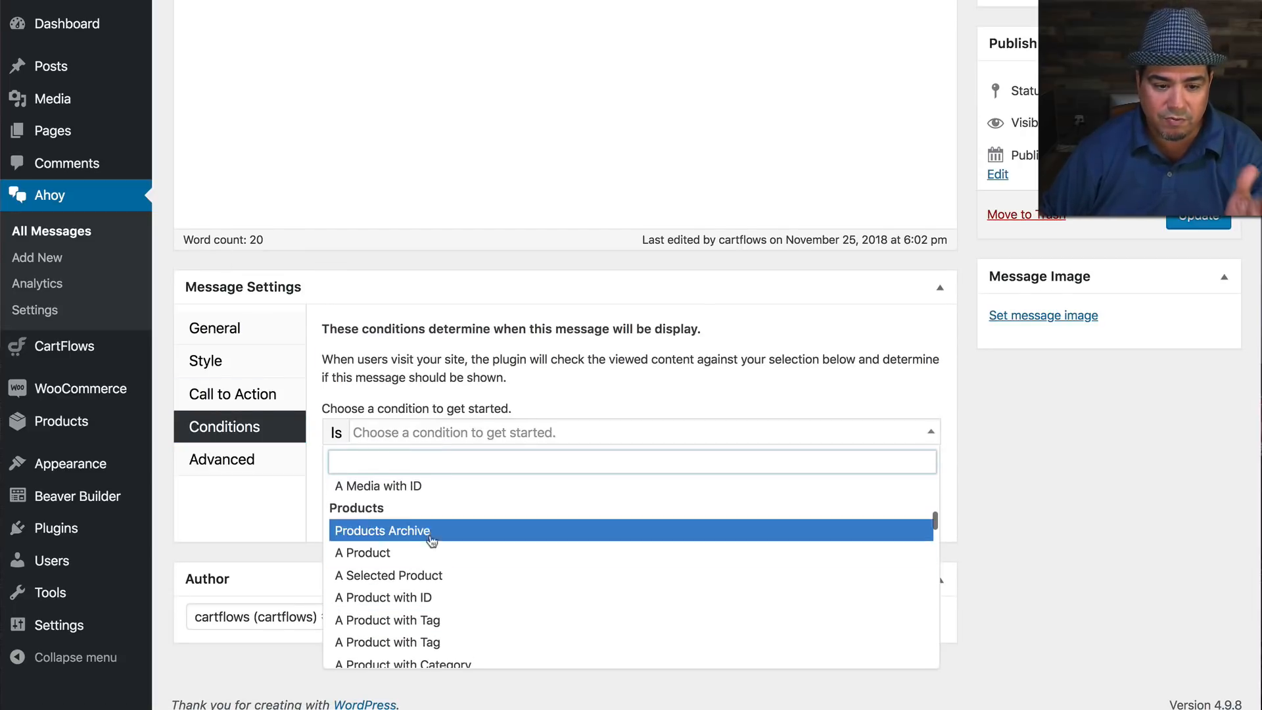
pyautogui.scroll(-3)
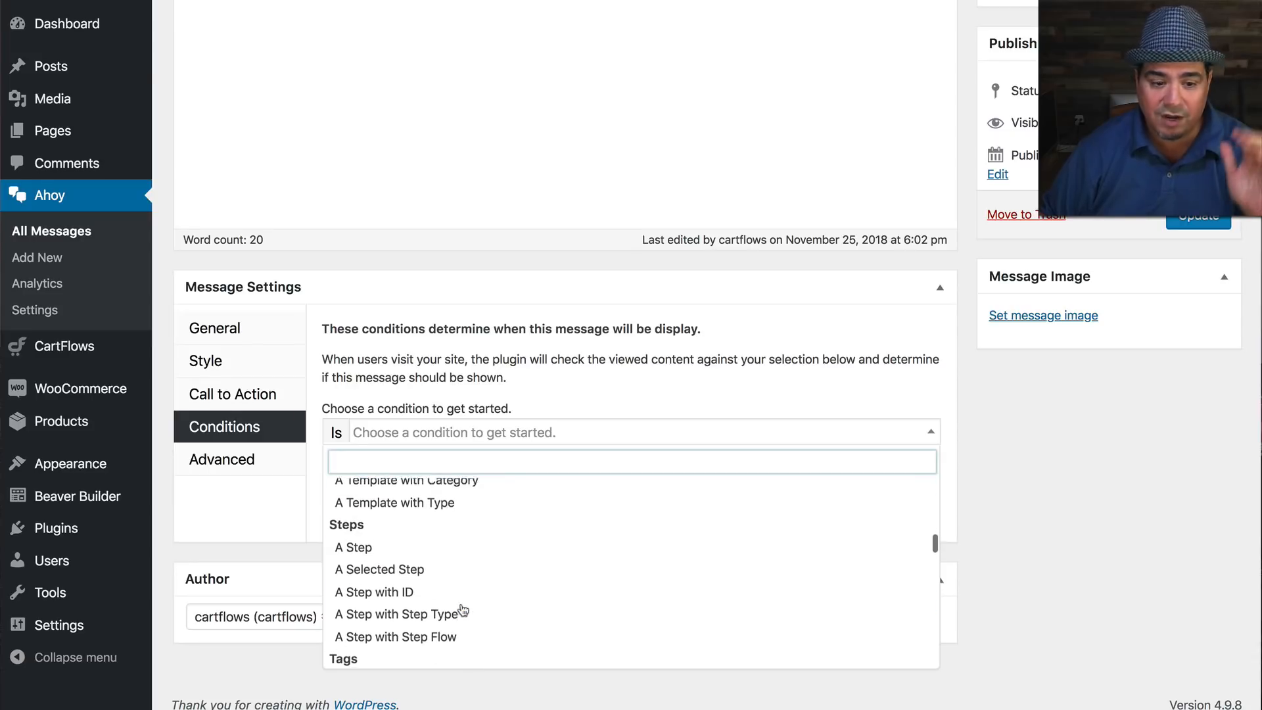
pyautogui.scroll(-3)
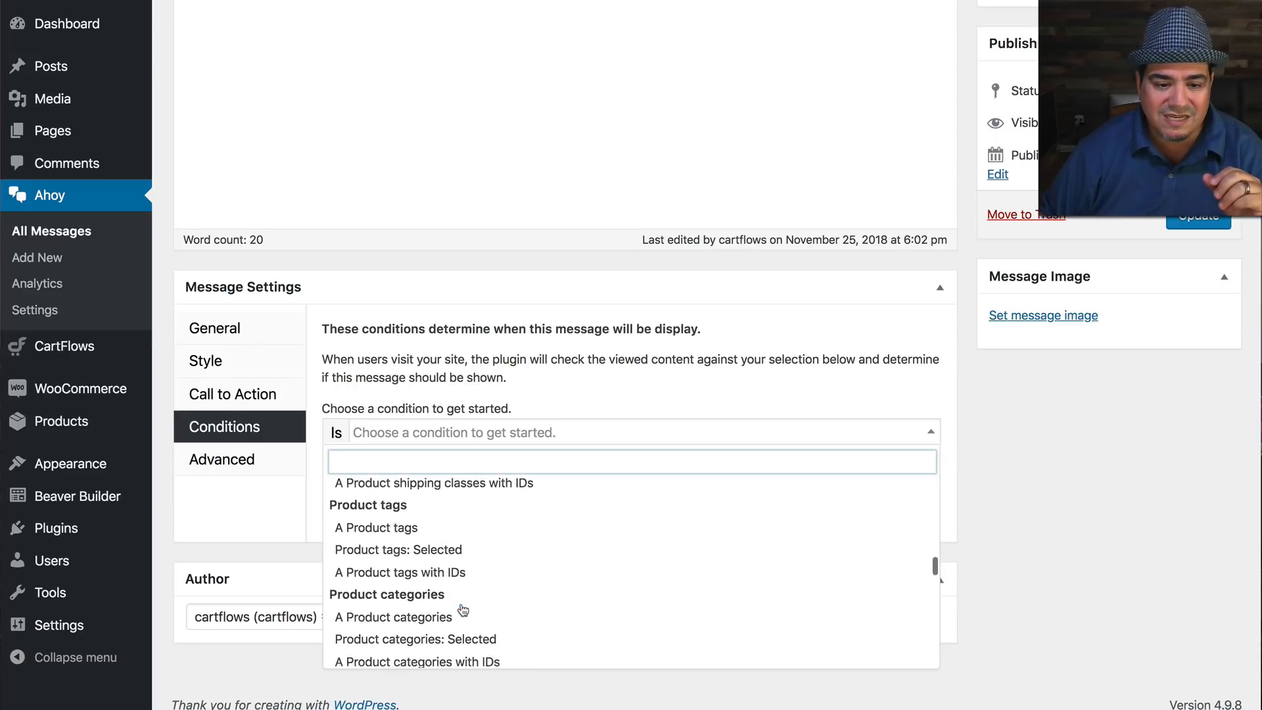
pyautogui.scroll(-3)
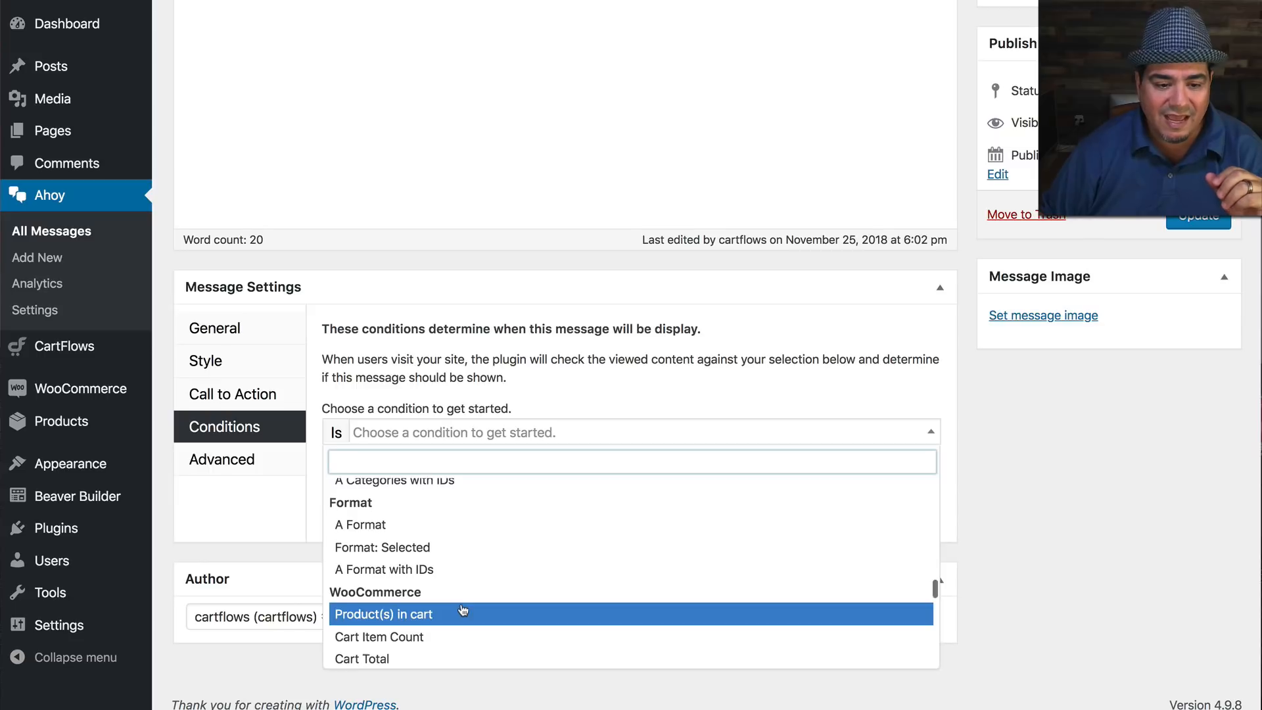
pyautogui.scroll(-3)
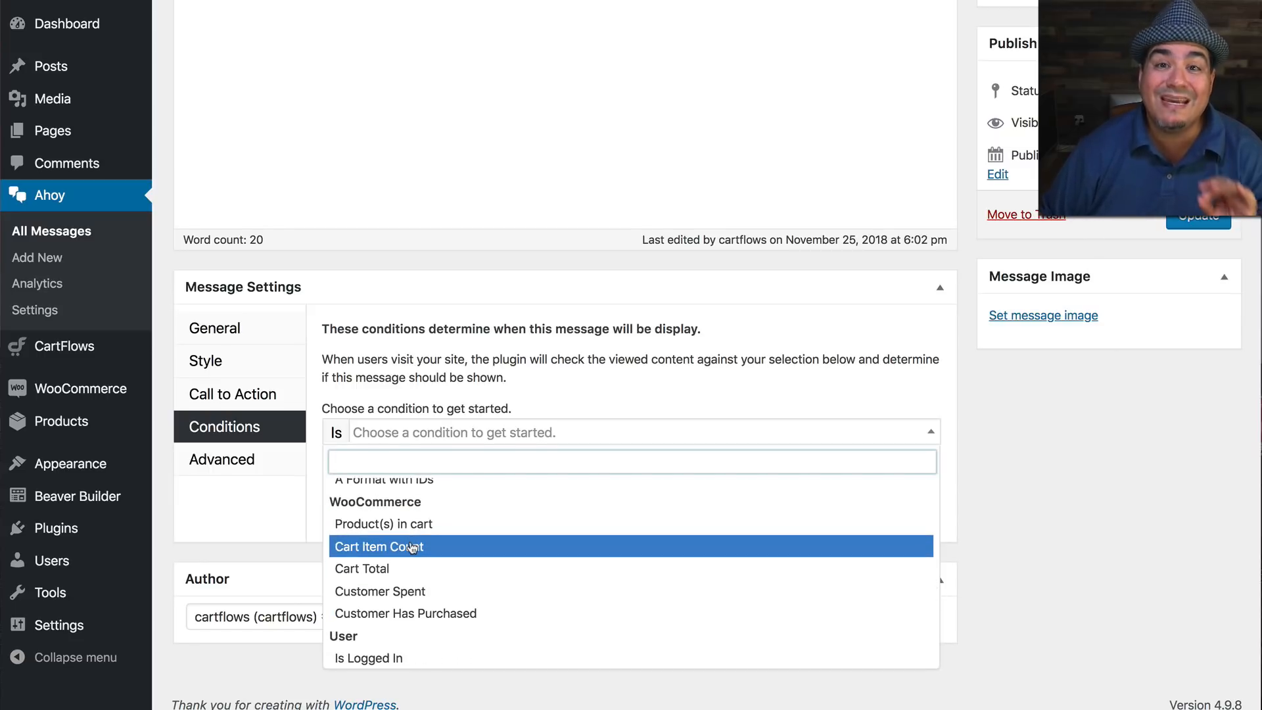
pyautogui.moveTo(430, 551)
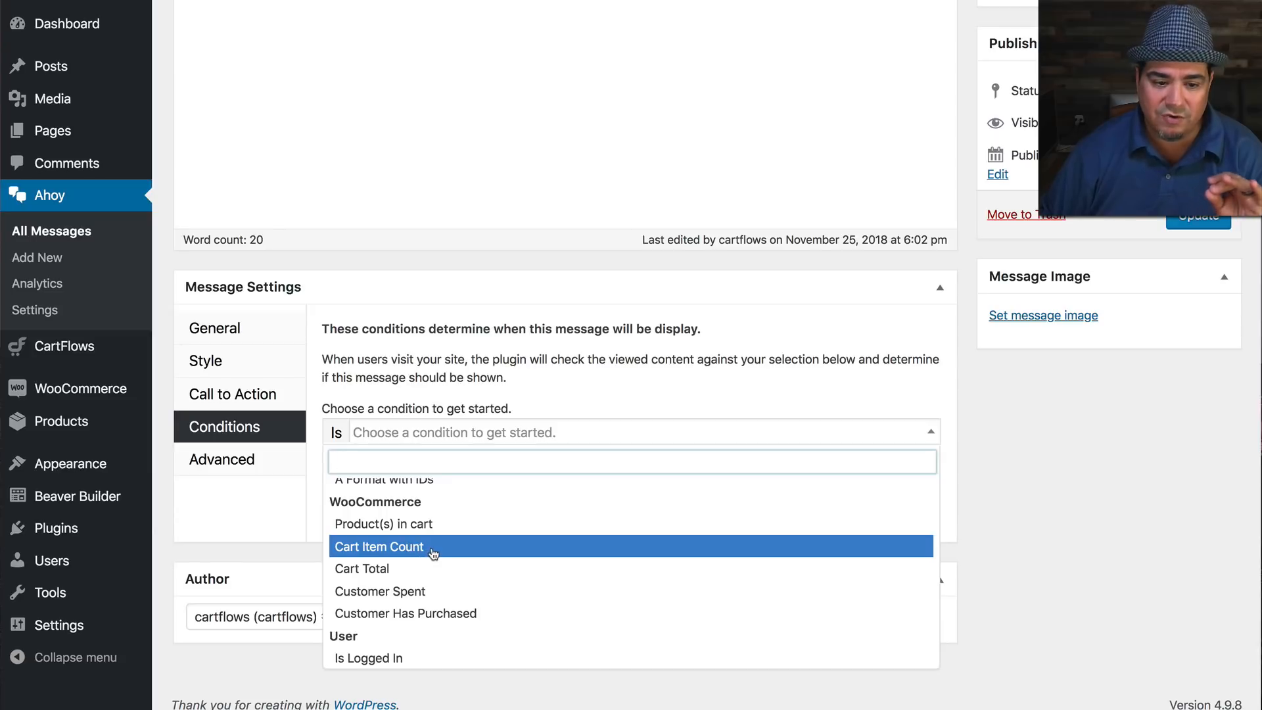
pyautogui.moveTo(380, 591)
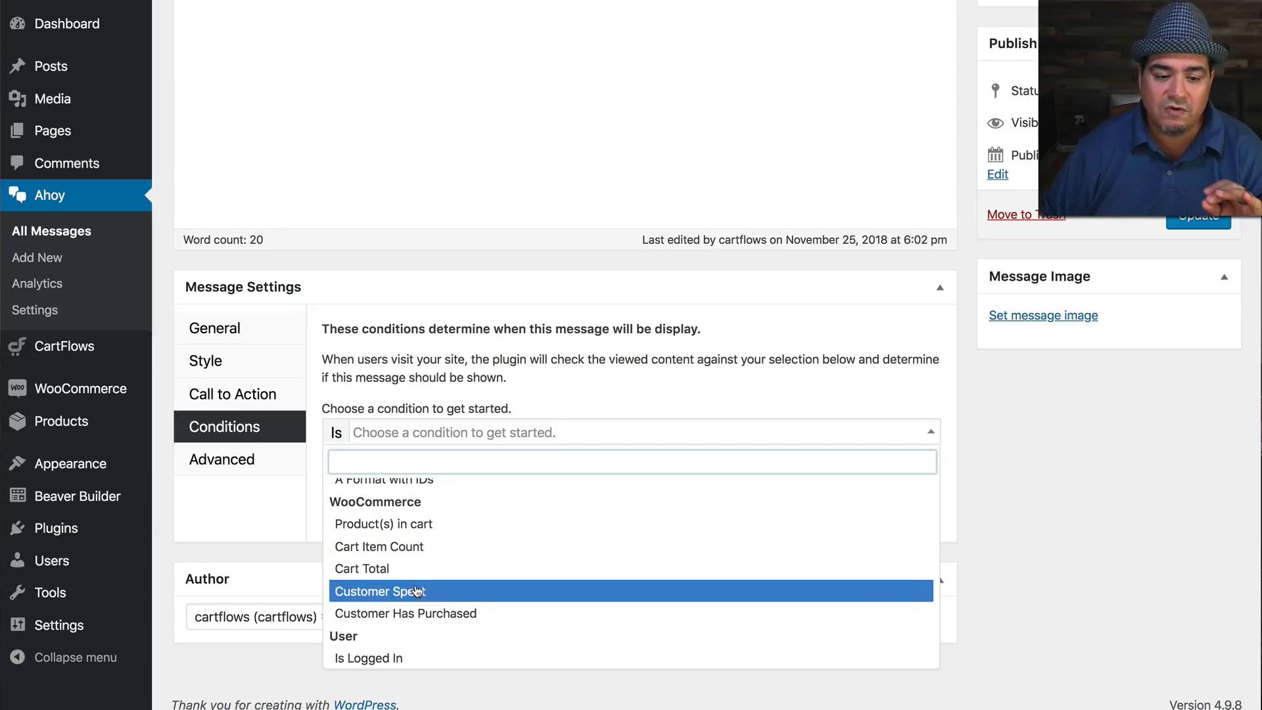
pyautogui.moveTo(406, 613)
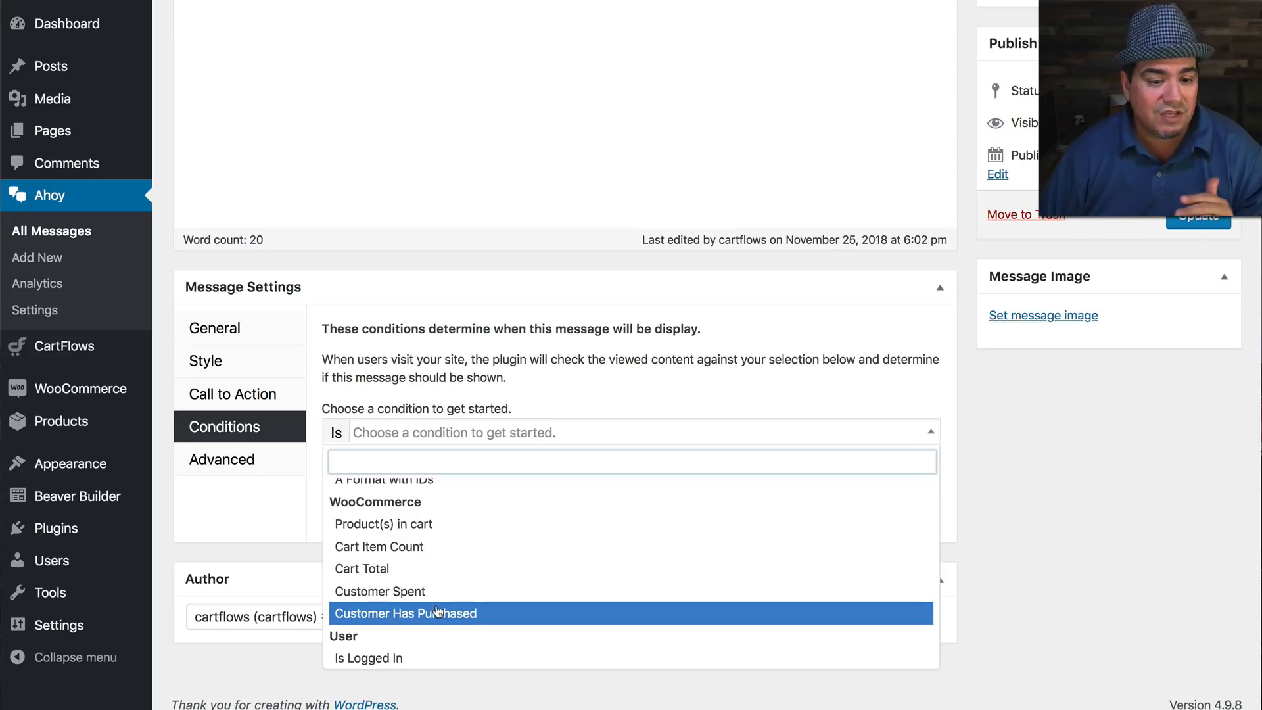
pyautogui.scroll(-3)
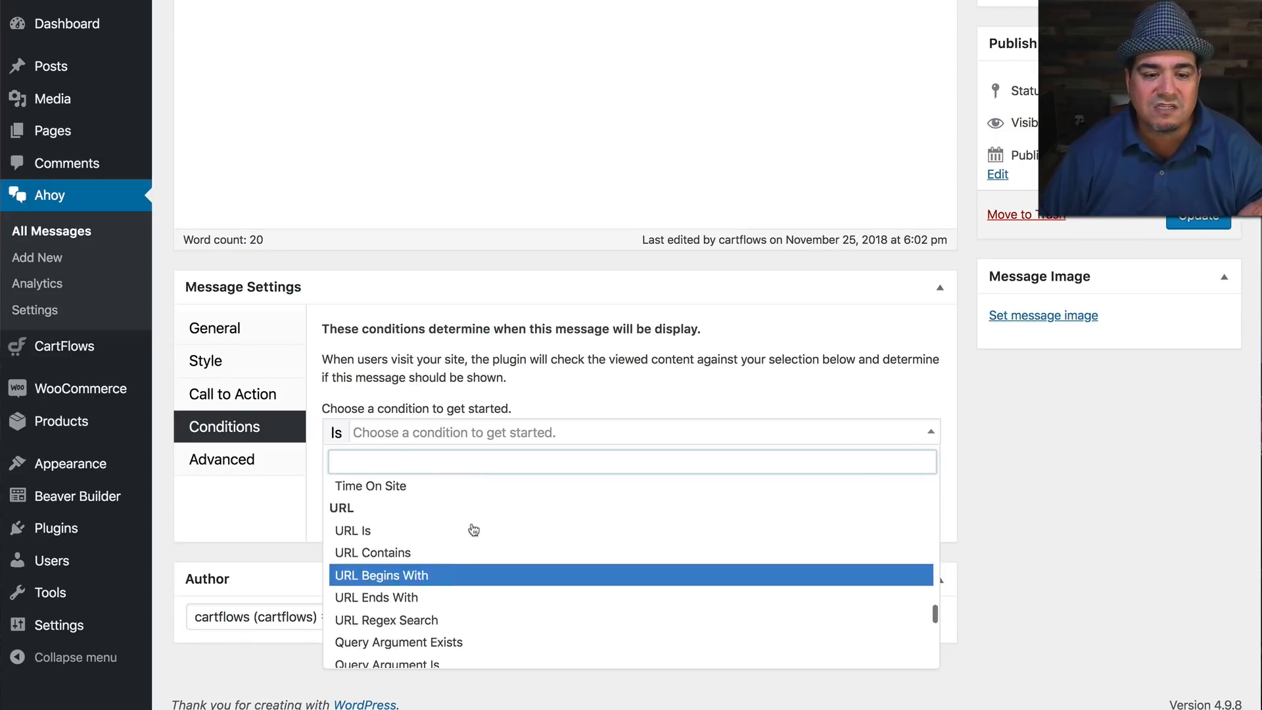
pyautogui.click(429, 521)
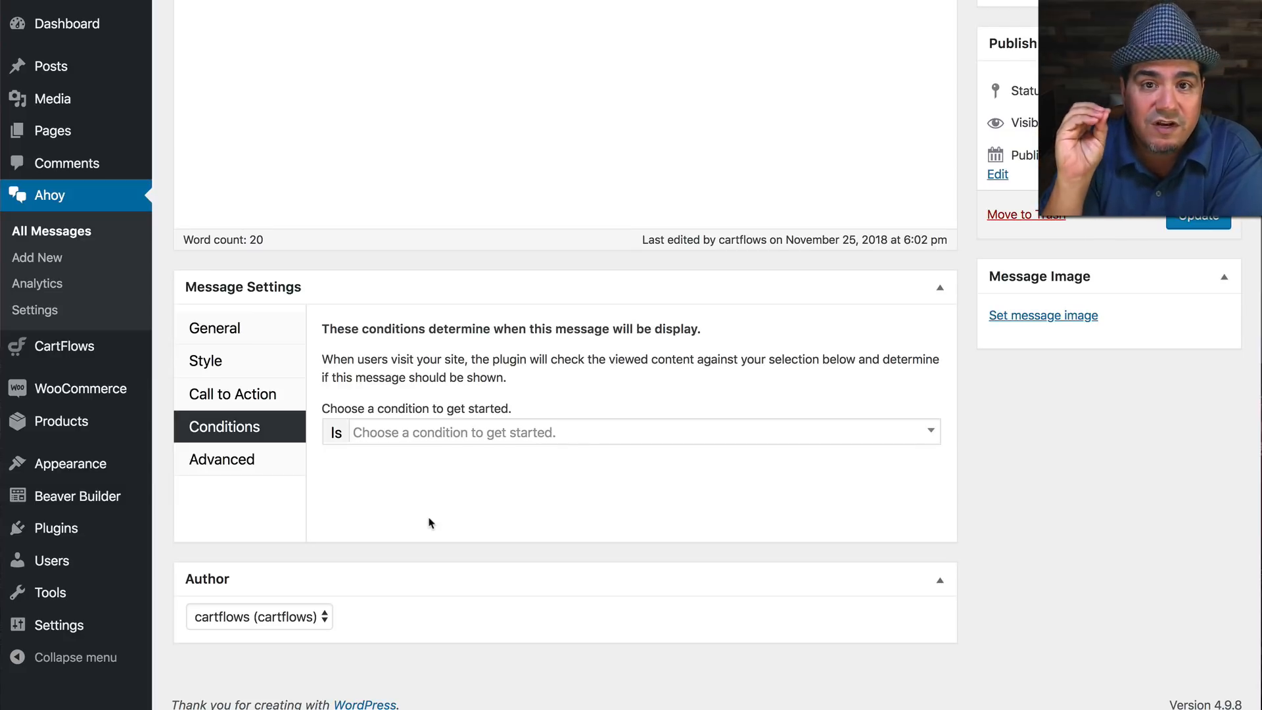
pyautogui.moveTo(441, 522)
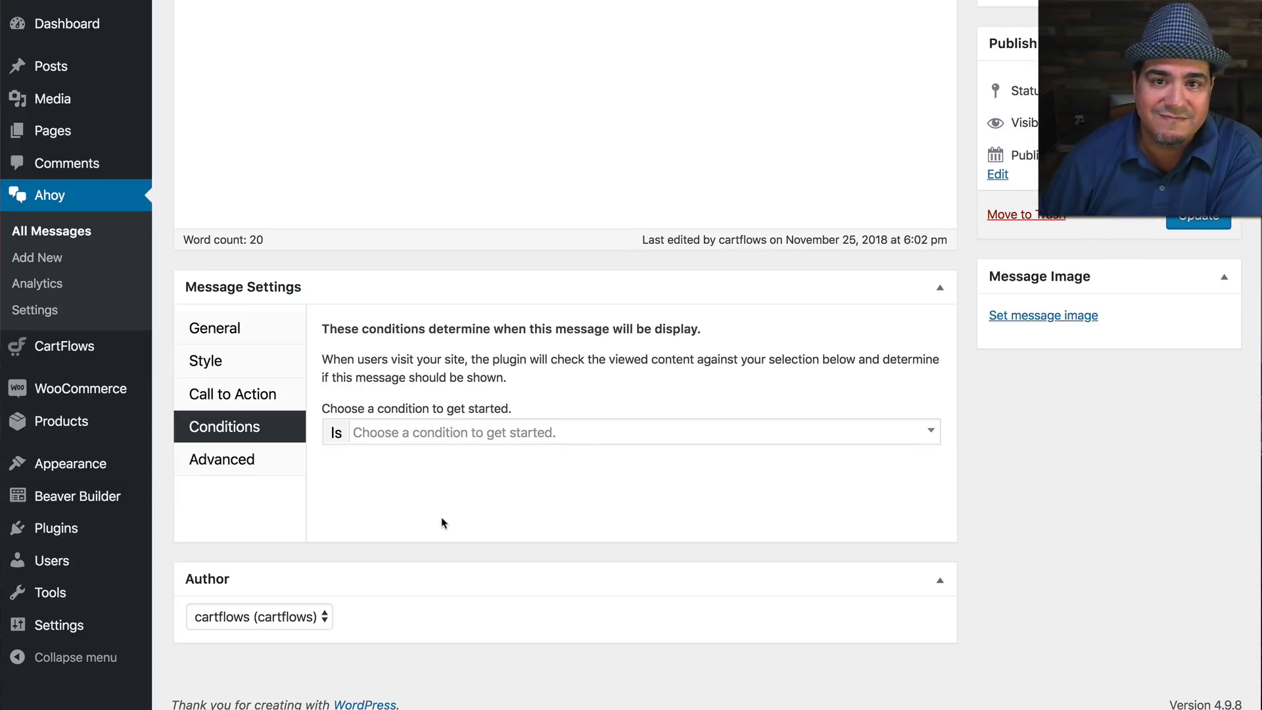